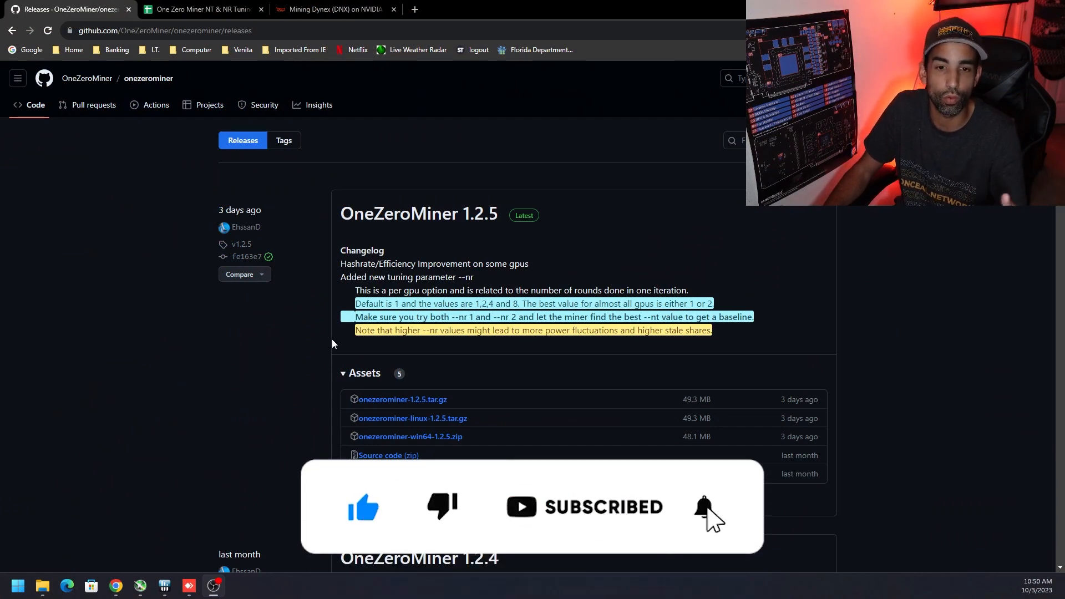
Bring up the tuning workbook and switch to the OZM NT tuning sheet
{"action": "left_click", "coordinate": [704, 508]}
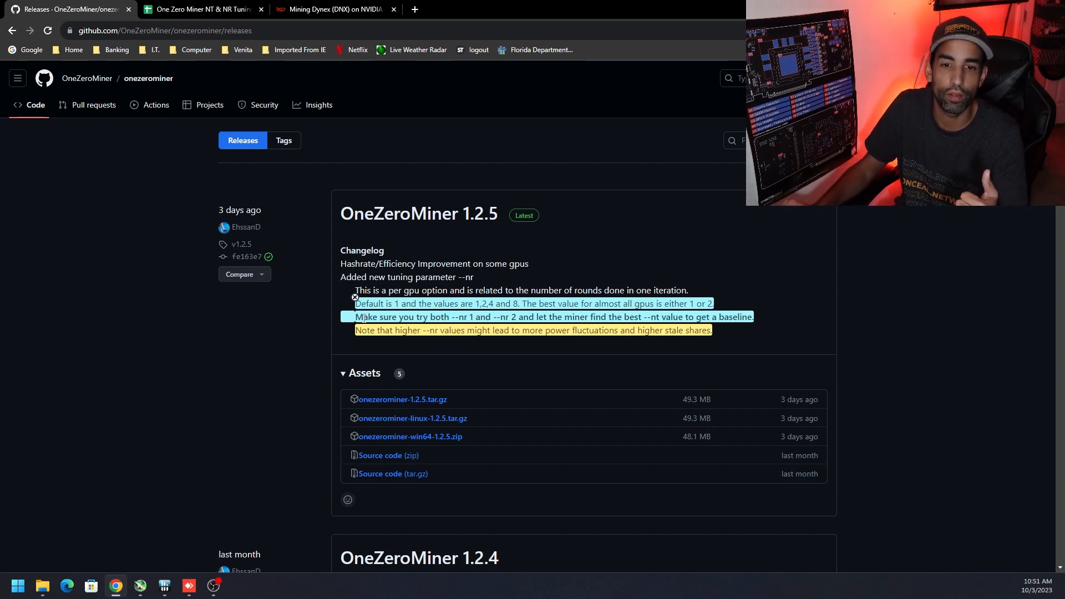
{"action": "mouse_move", "coordinate": [409, 350]}
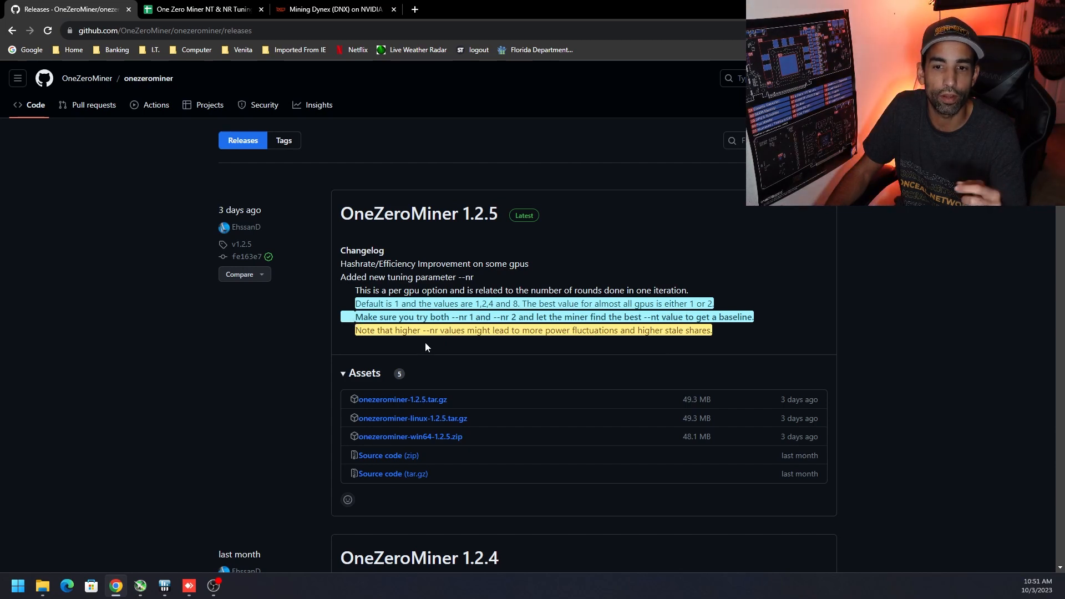
{"action": "mouse_move", "coordinate": [429, 343]}
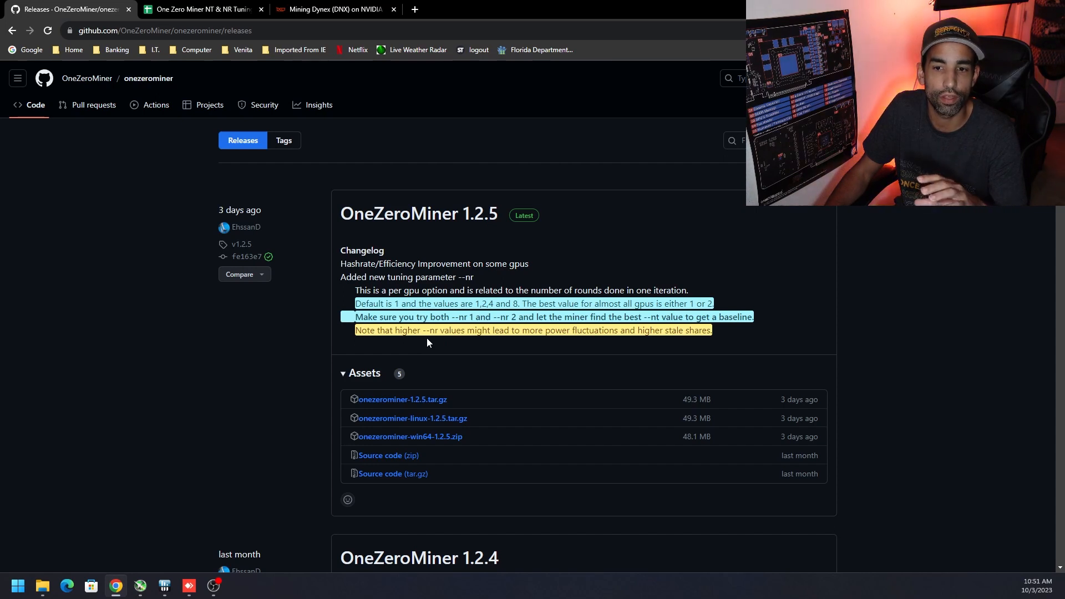
{"action": "mouse_move", "coordinate": [719, 336]}
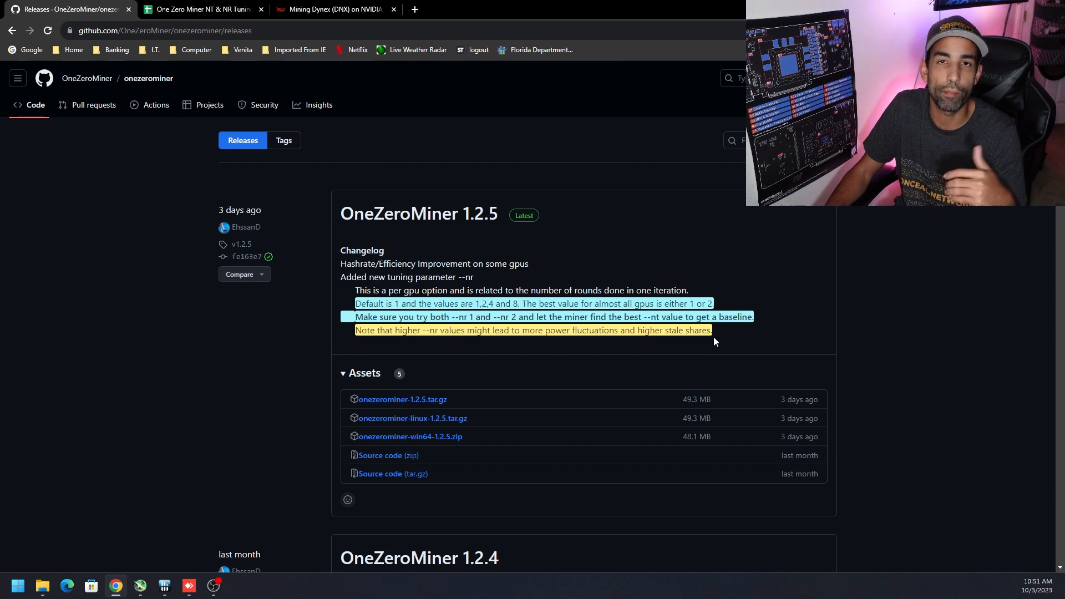
{"action": "mouse_move", "coordinate": [710, 359]}
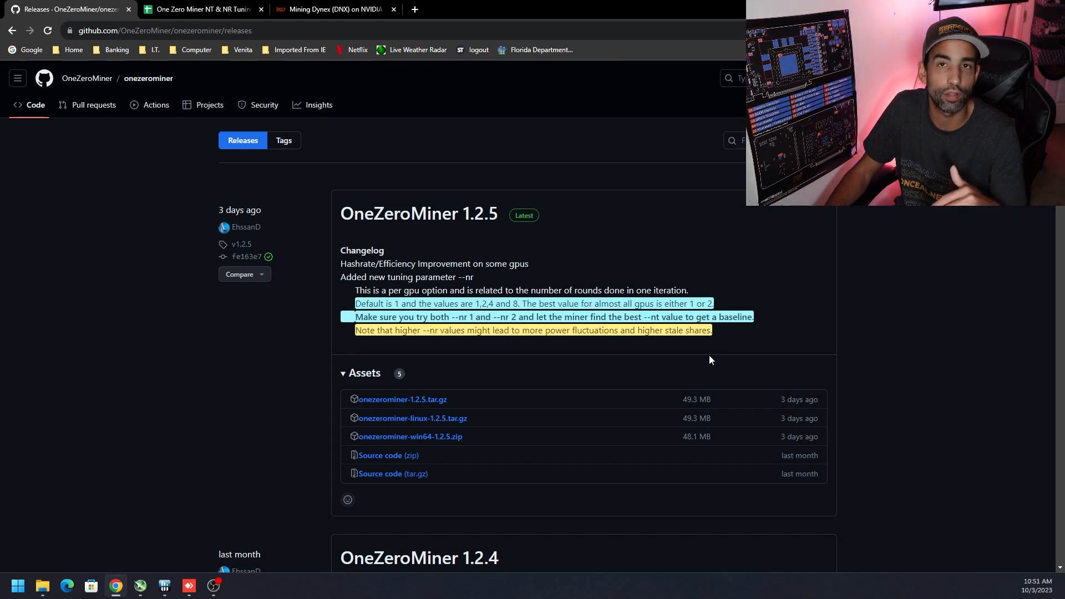
{"action": "mouse_move", "coordinate": [751, 367]}
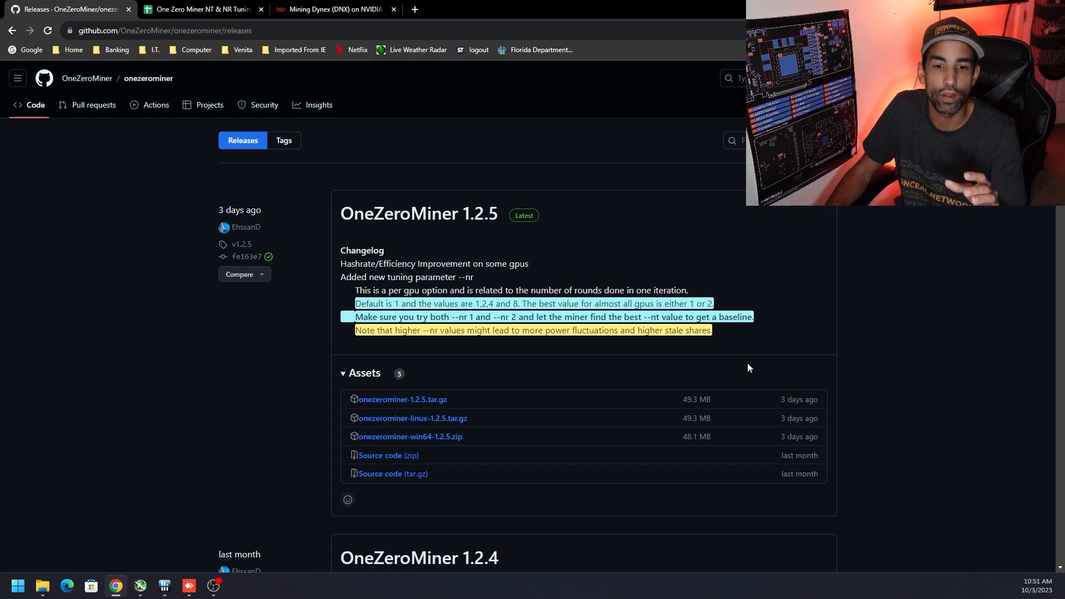
{"action": "left_click", "coordinate": [200, 9]}
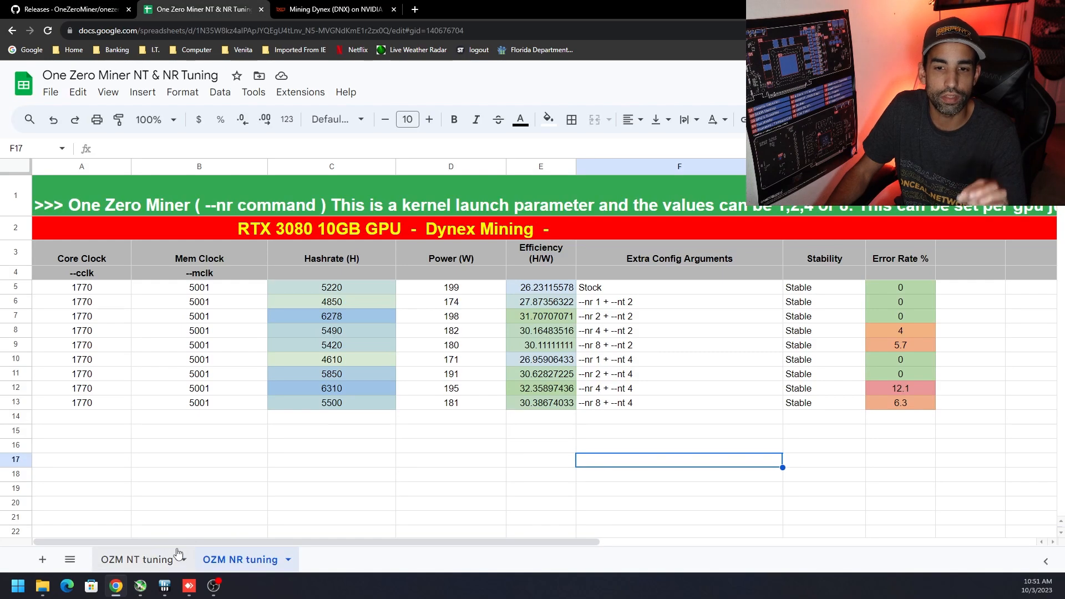
{"action": "left_click", "coordinate": [138, 559]}
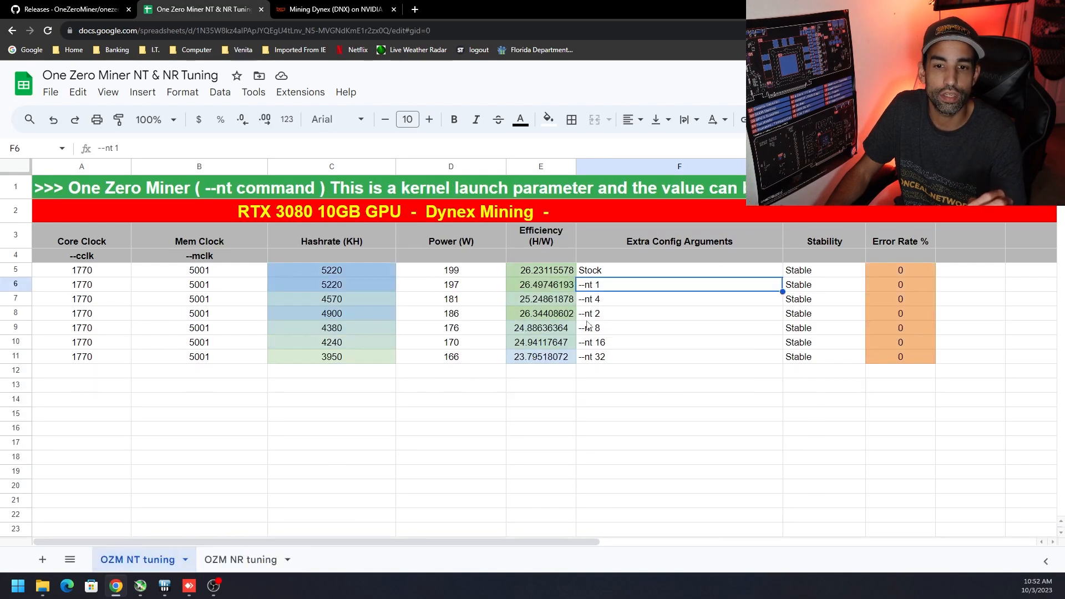
Review the RTX 3080 result rows for --nt 4, --nt 1 and --nt 2
{"action": "left_click", "coordinate": [679, 299]}
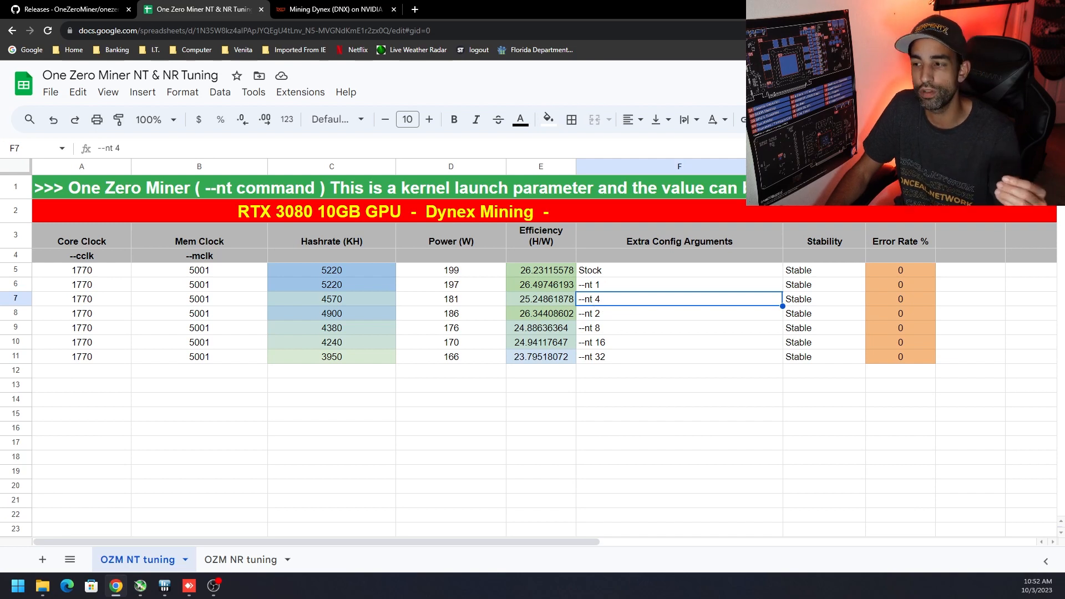
{"action": "mouse_move", "coordinate": [710, 472]}
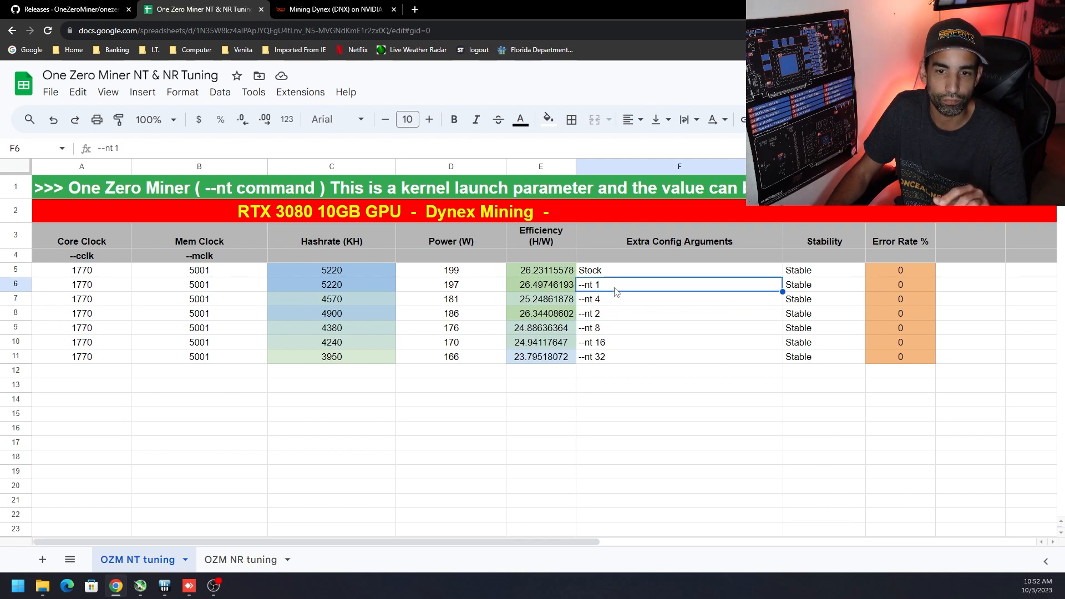
{"action": "left_click", "coordinate": [679, 313]}
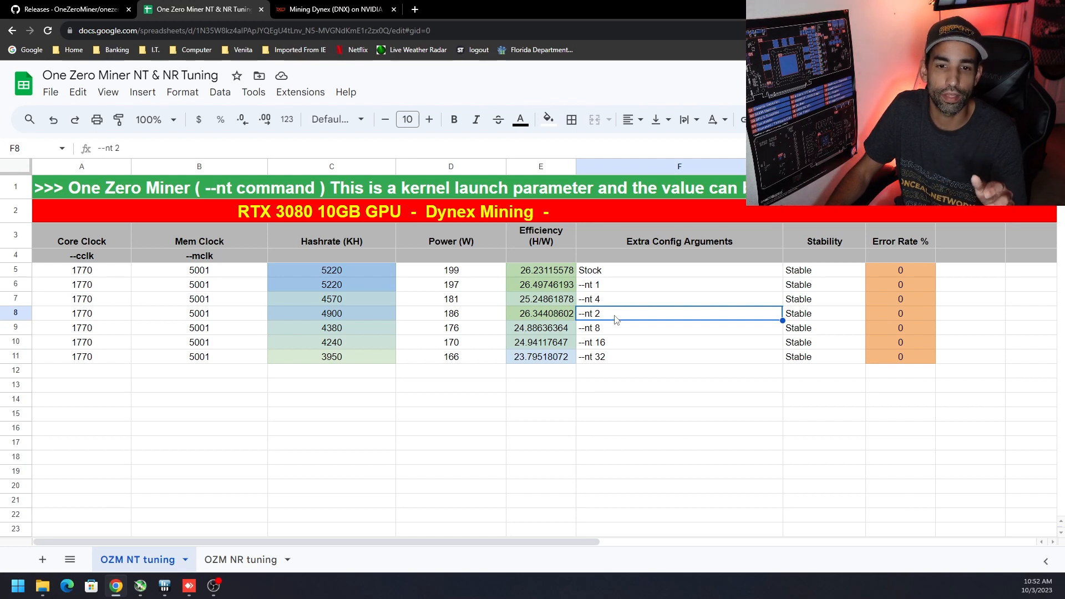
{"action": "left_click", "coordinate": [450, 313]}
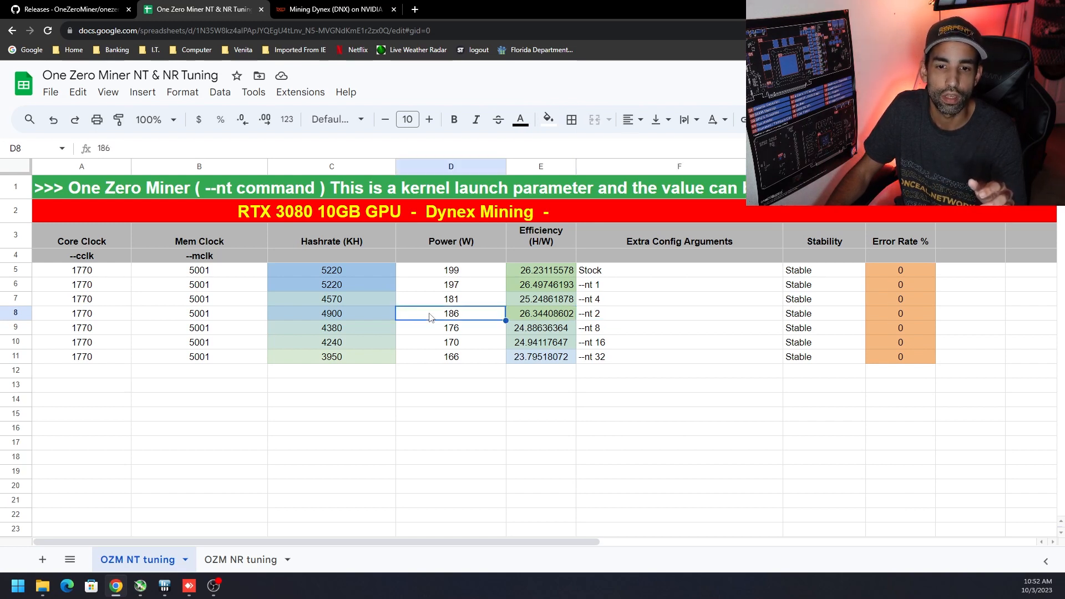
Switch to the OZM NR tuning sheet and review the --nr 8 + --nt 2 row and the 6.3 error rate
{"action": "left_click", "coordinate": [240, 560]}
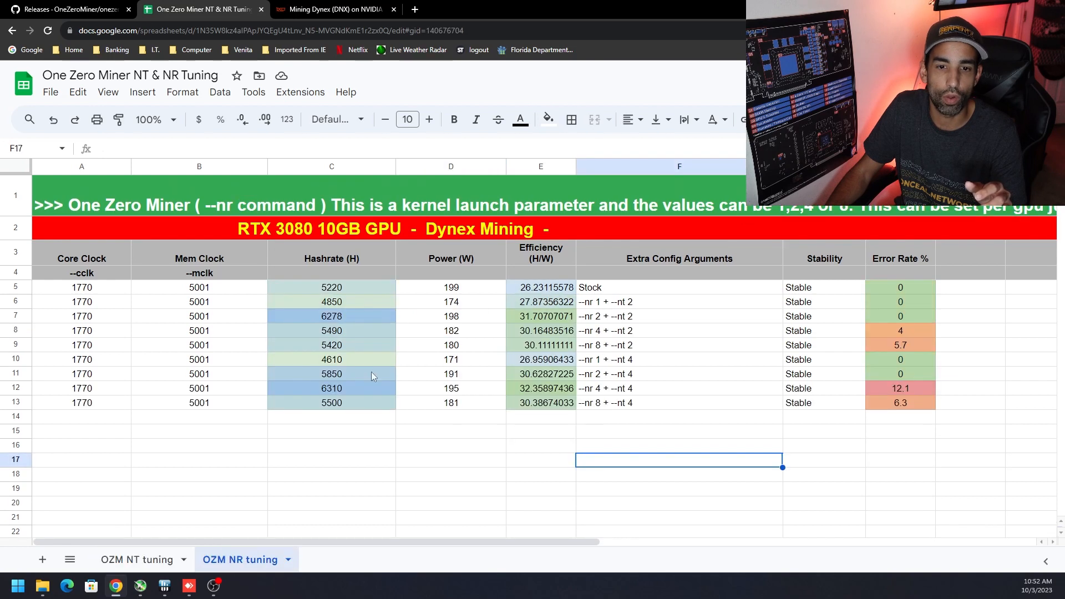
{"action": "mouse_move", "coordinate": [399, 345]}
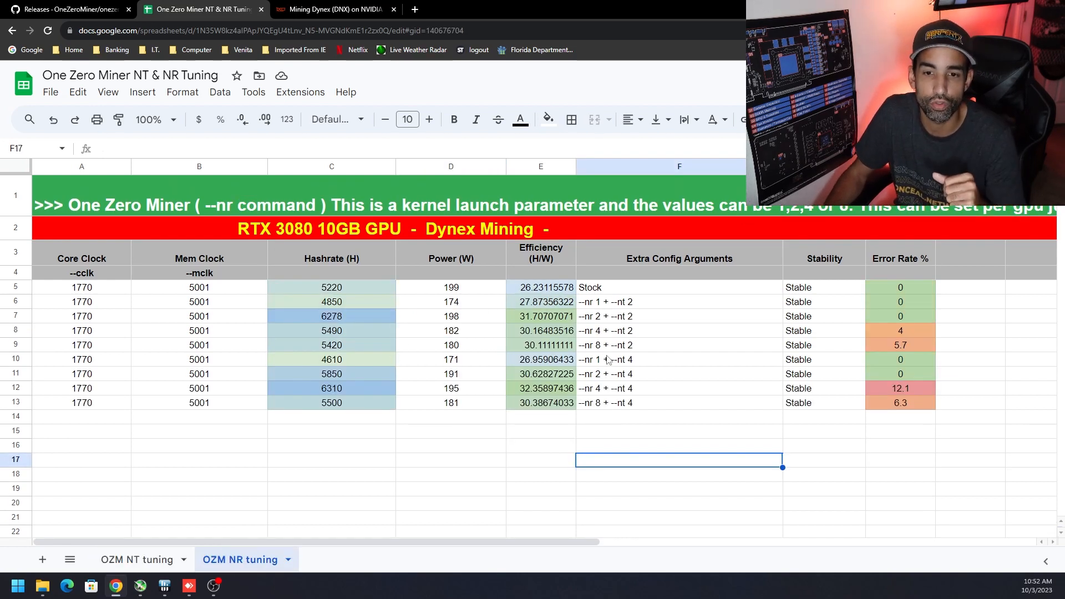
{"action": "mouse_move", "coordinate": [611, 339]}
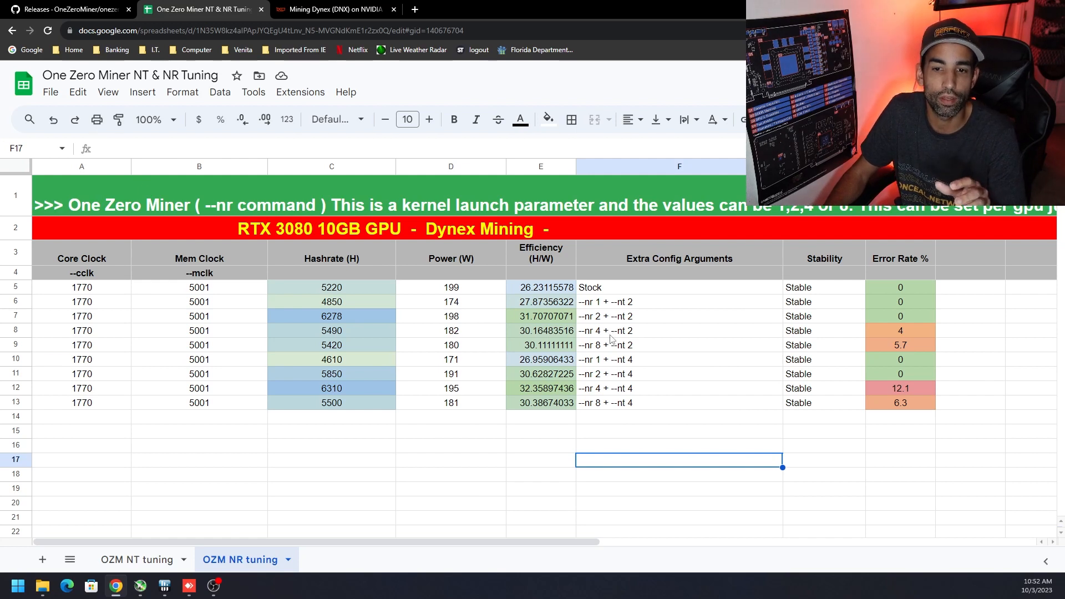
{"action": "left_click", "coordinate": [679, 345]}
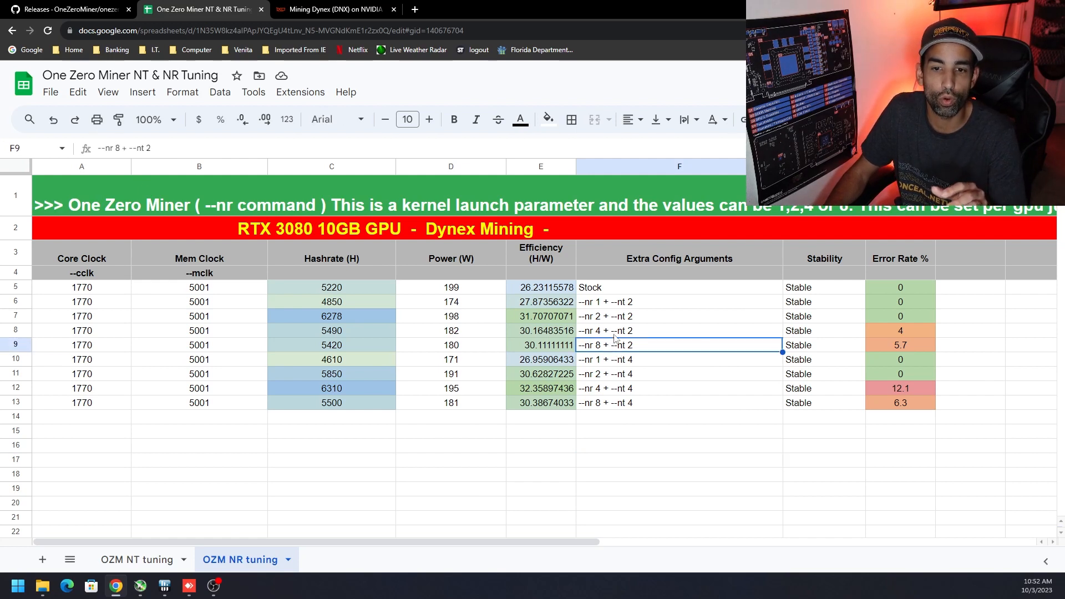
{"action": "left_click", "coordinate": [678, 331]}
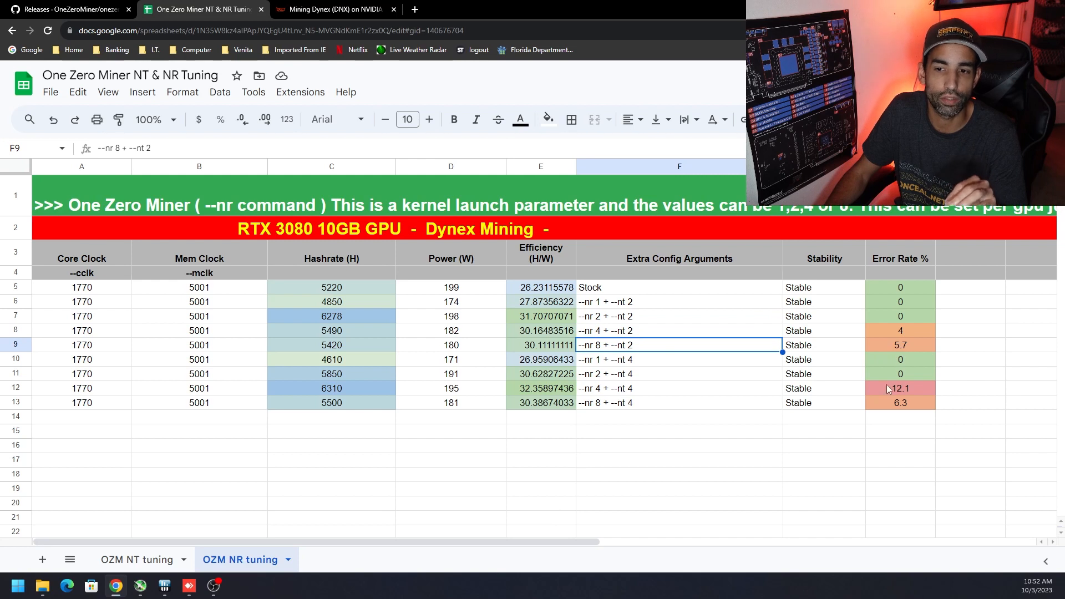
{"action": "left_click", "coordinate": [901, 402]}
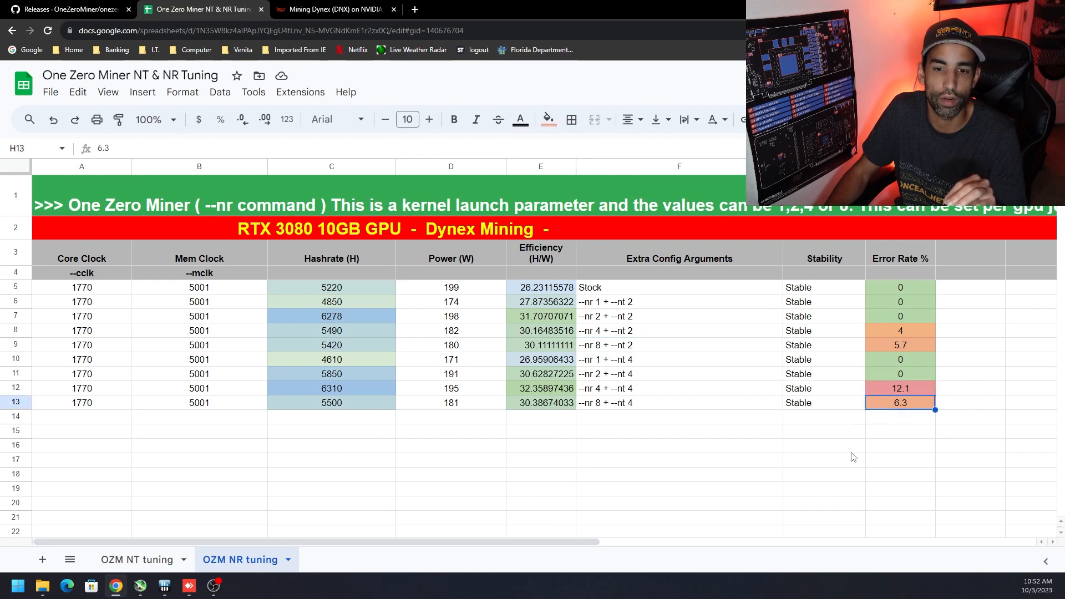
{"action": "mouse_move", "coordinate": [597, 413]}
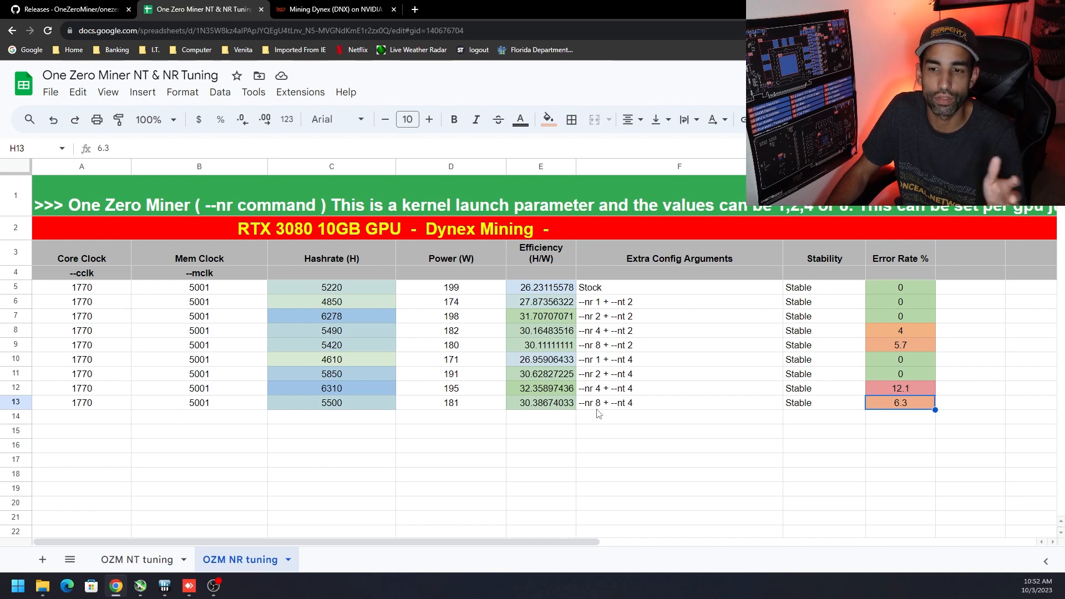
{"action": "mouse_move", "coordinate": [785, 403]}
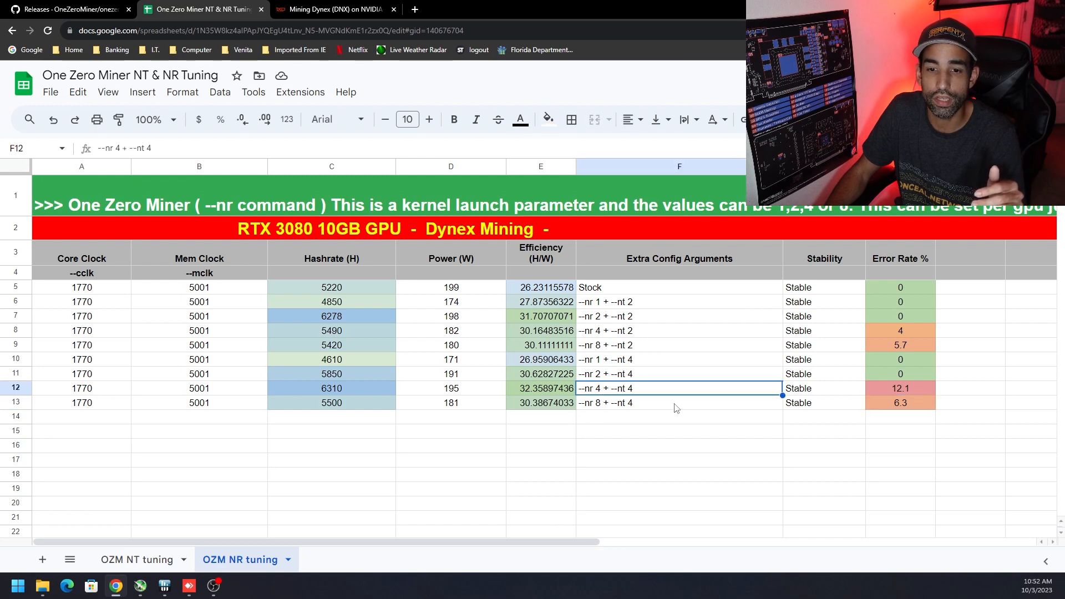
Check the 12.1 error rate for --nr 4 + --nt 4, the --nr 8 rows' stability and the --nr 2 + --nt 2 efficiency formula
{"action": "left_click", "coordinate": [900, 389]}
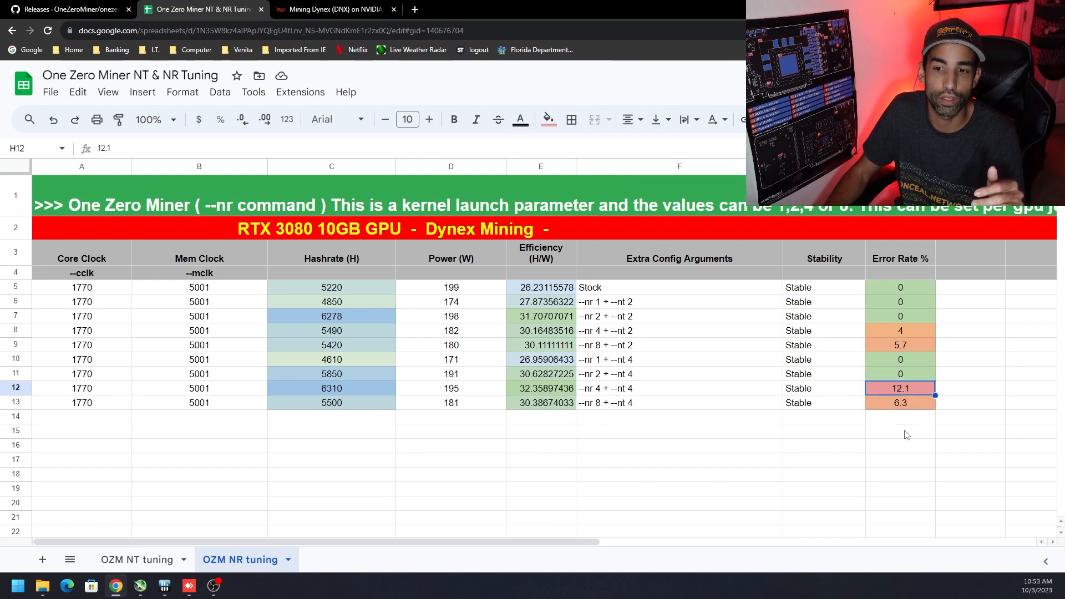
{"action": "left_click", "coordinate": [673, 403]}
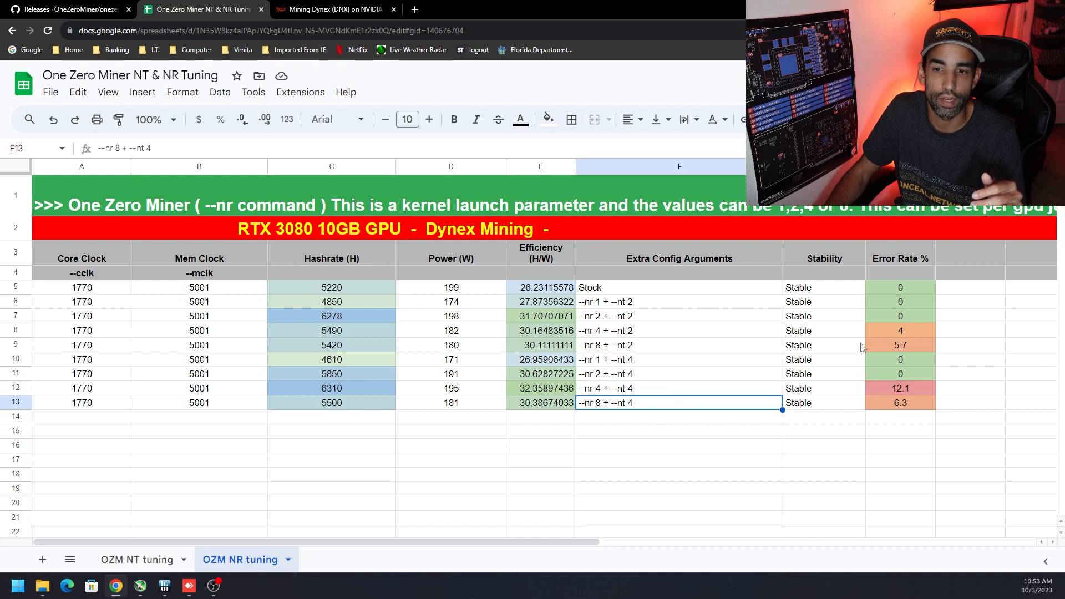
{"action": "left_click", "coordinate": [823, 345]}
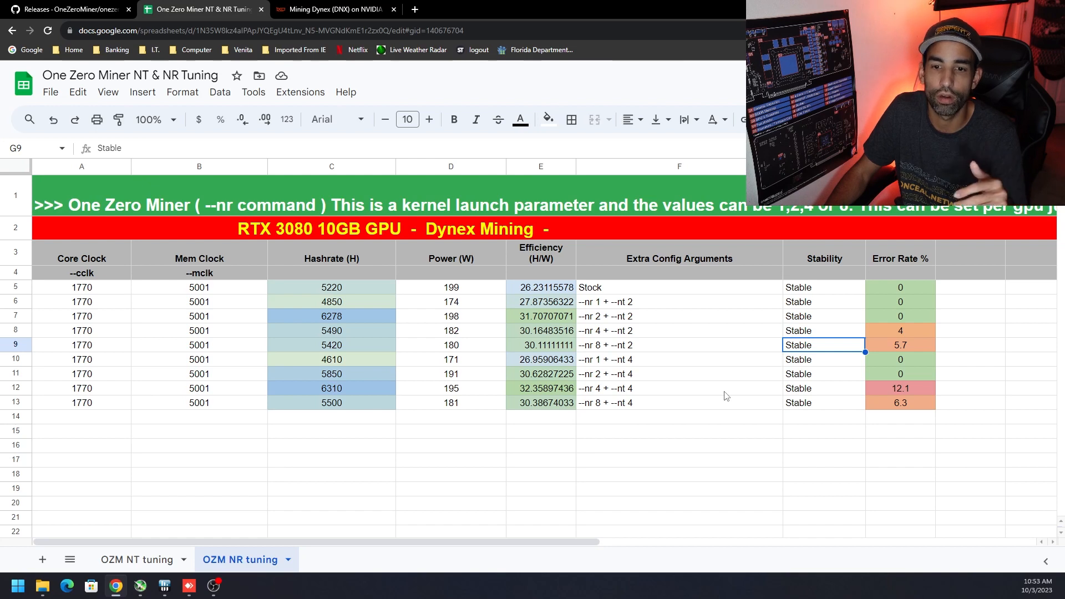
{"action": "left_click", "coordinate": [679, 345]}
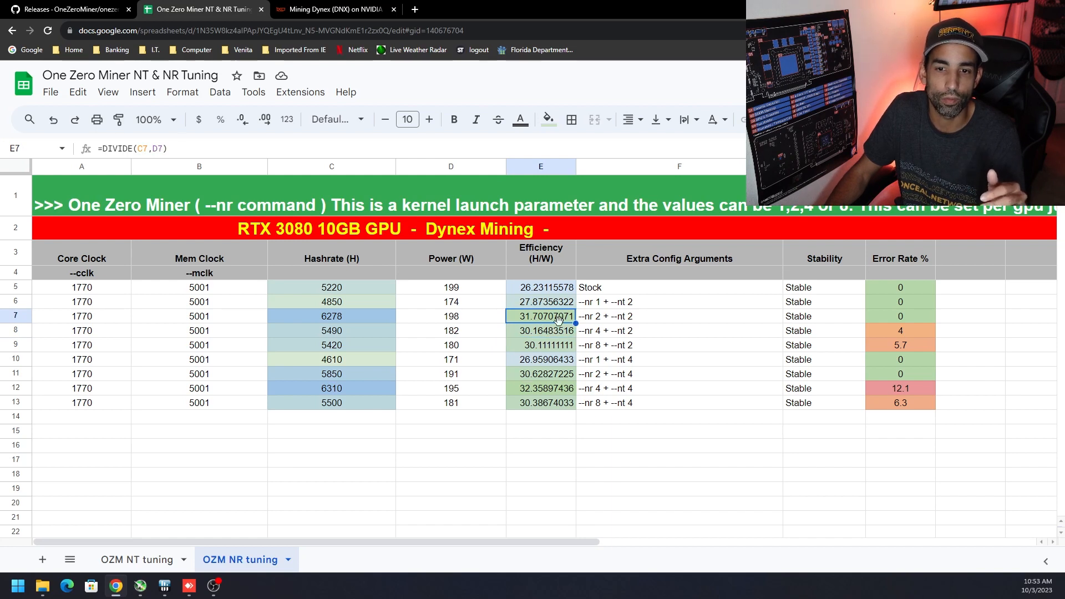
Briefly revisit the --nt 1 row on the NT tuning sheet, then return to the NR tuning sheet
{"action": "left_click", "coordinate": [136, 559]}
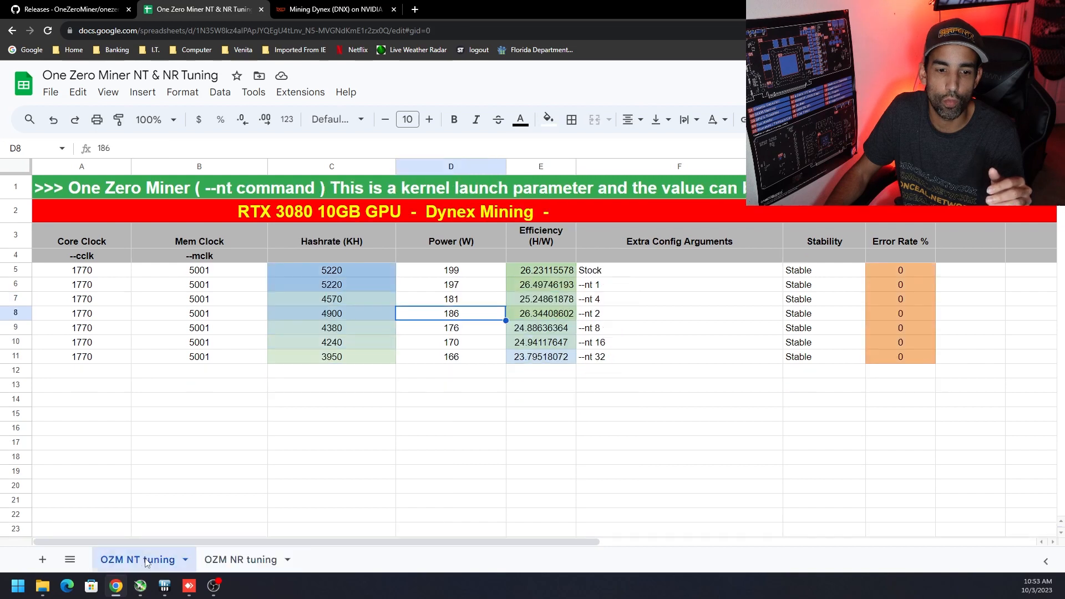
{"action": "mouse_move", "coordinate": [606, 302]}
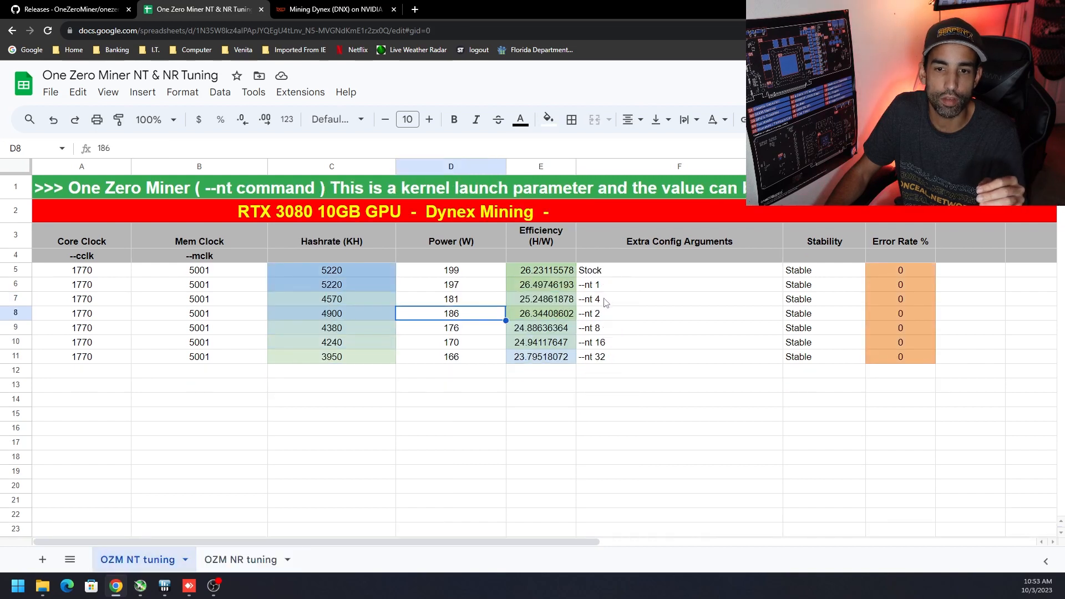
{"action": "left_click", "coordinate": [679, 284]}
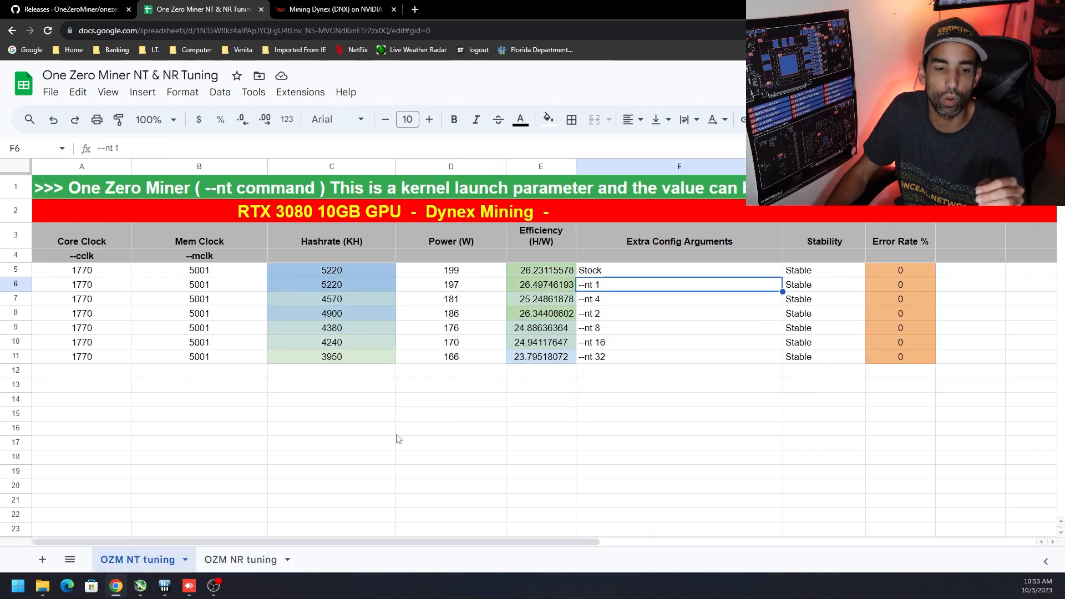
{"action": "left_click", "coordinate": [240, 559]}
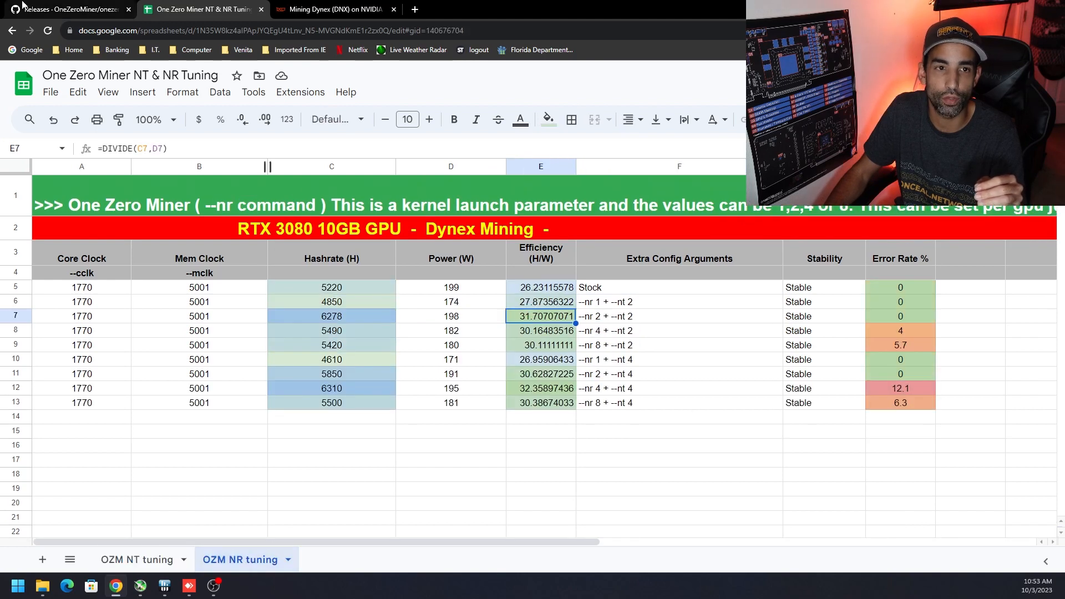
Revisit the OneZeroMiner 1.2.5 release page, then the hashrate.no RTX 3080 Dynex benchmarks
{"action": "left_click", "coordinate": [66, 10]}
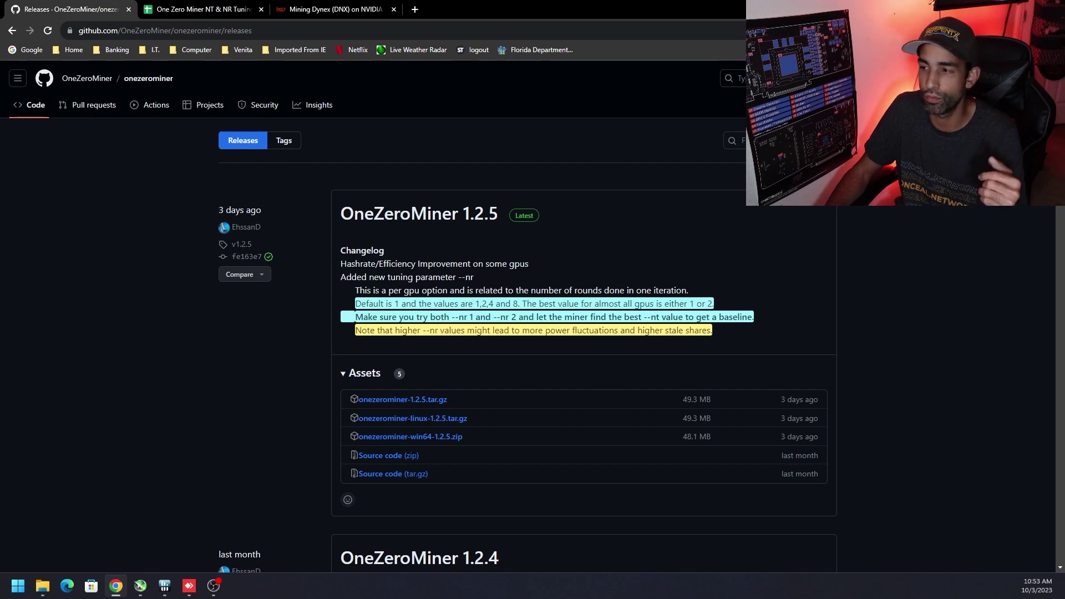
{"action": "mouse_move", "coordinate": [615, 449]}
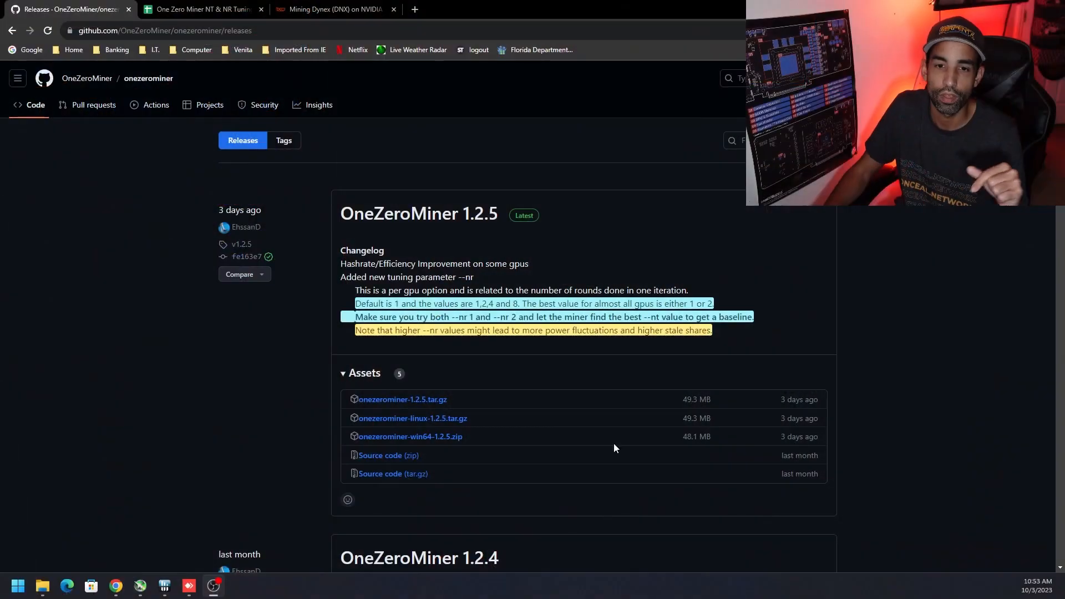
{"action": "left_click", "coordinate": [332, 9]}
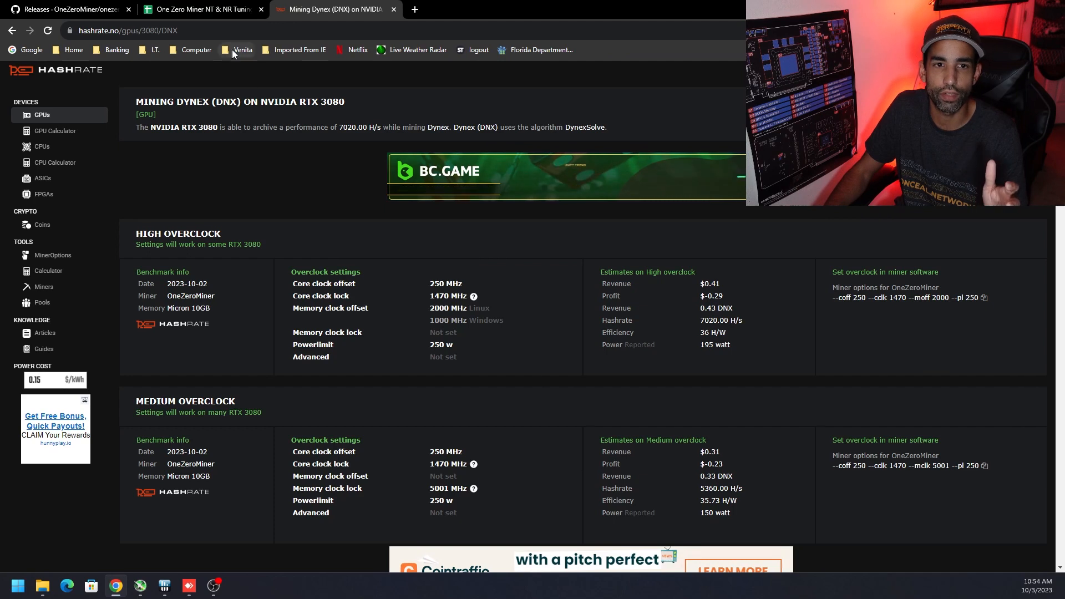
Compare hashrate.no benchmarks with the NR tuning sheet and select the 198 W value in row 7
{"action": "left_click", "coordinate": [205, 9]}
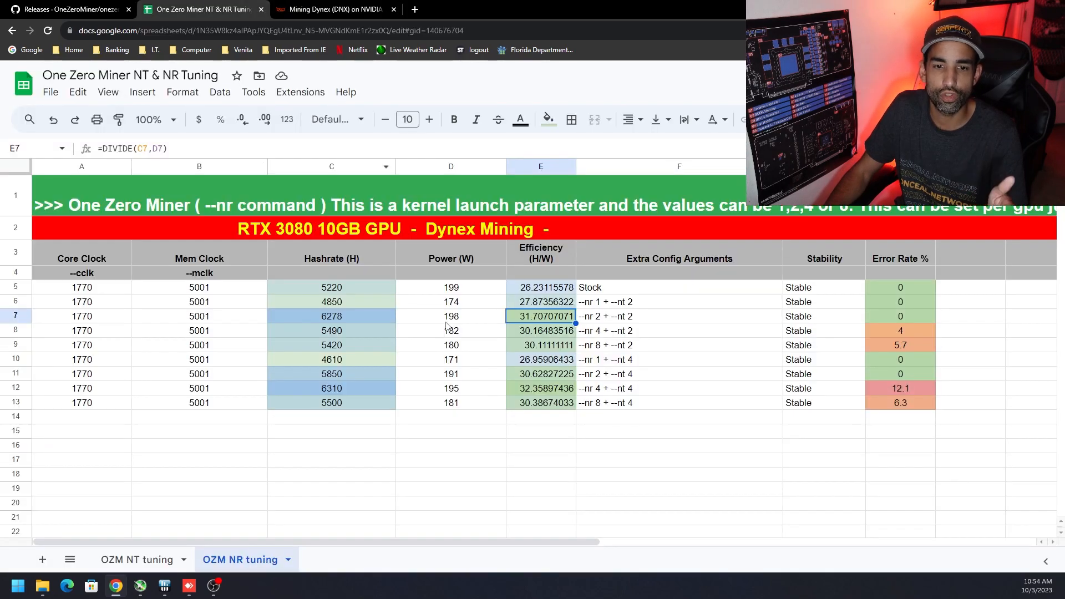
{"action": "left_click", "coordinate": [334, 9]}
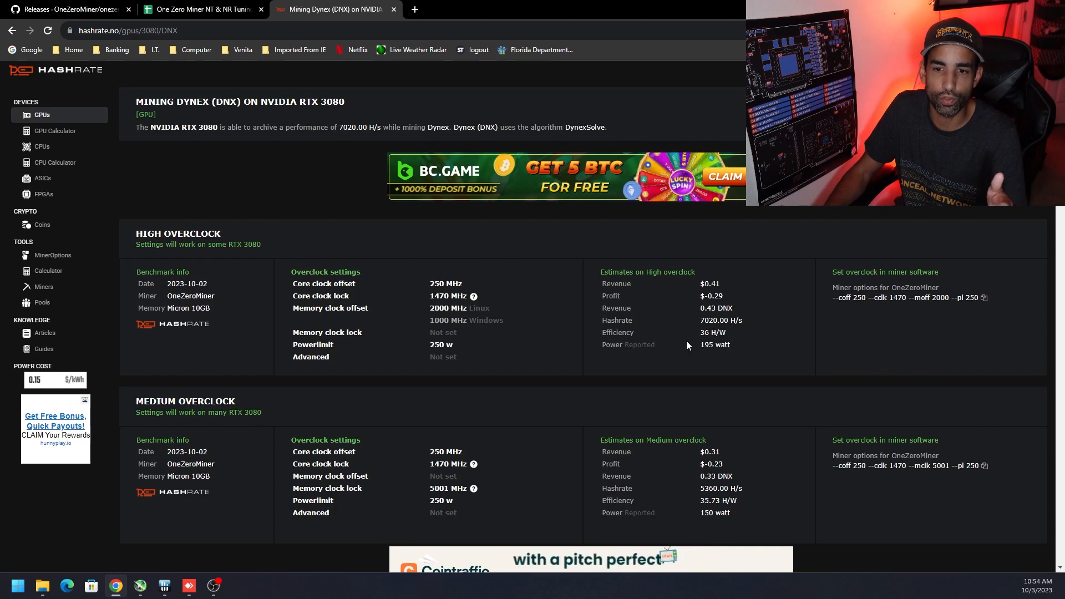
{"action": "left_click", "coordinate": [202, 9]}
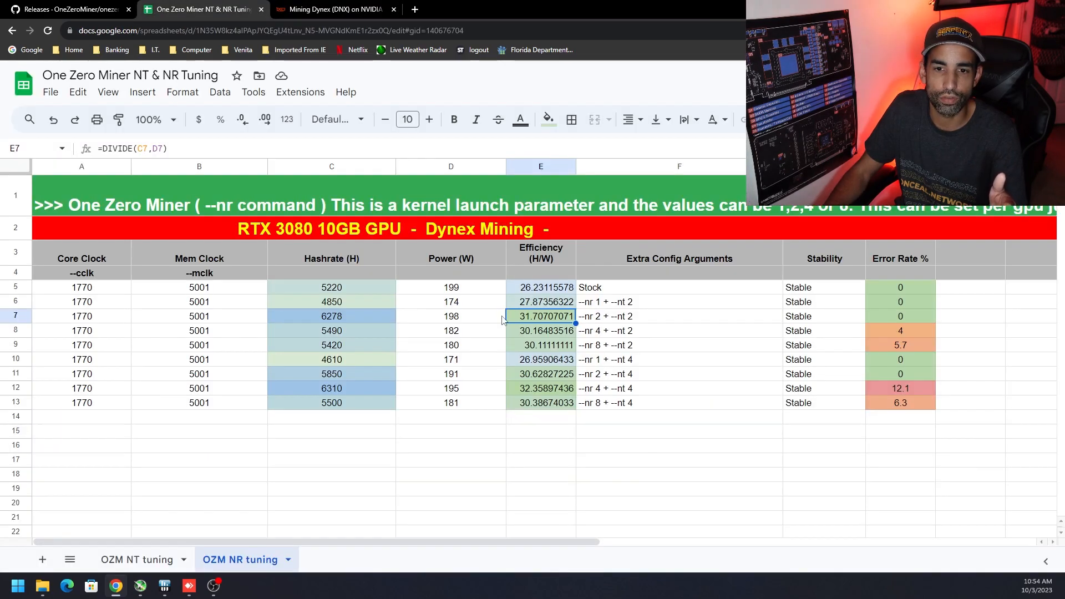
{"action": "mouse_move", "coordinate": [465, 325]}
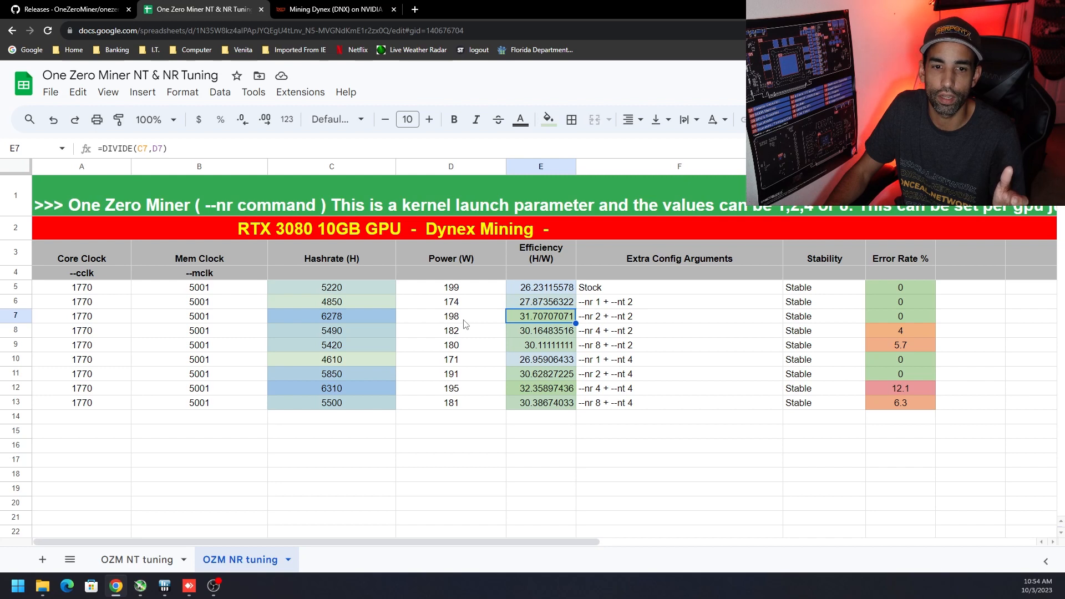
{"action": "left_click", "coordinate": [451, 316]}
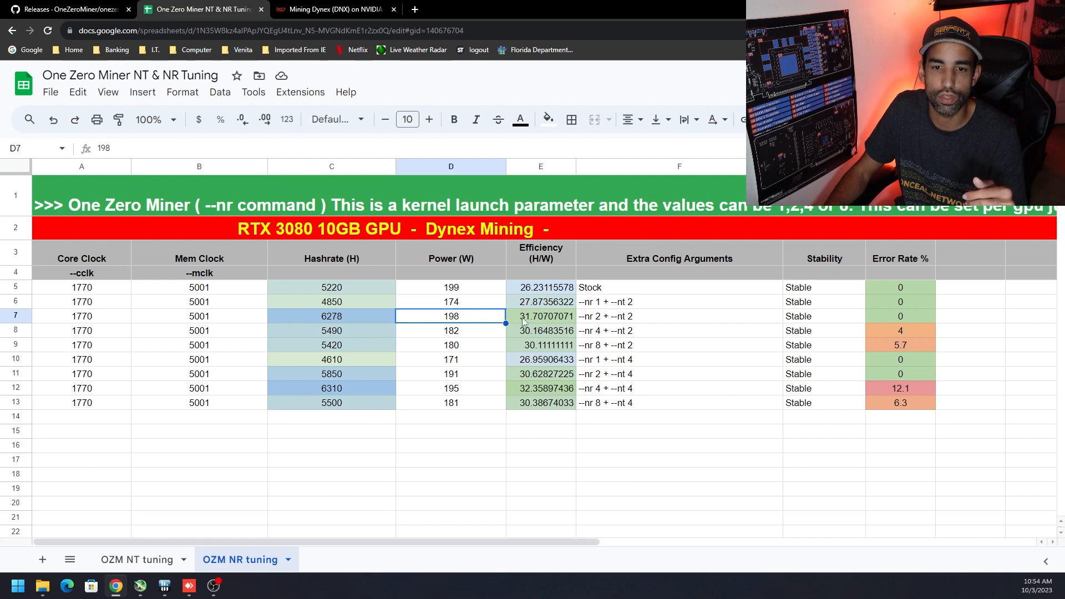
{"action": "mouse_move", "coordinate": [523, 305]}
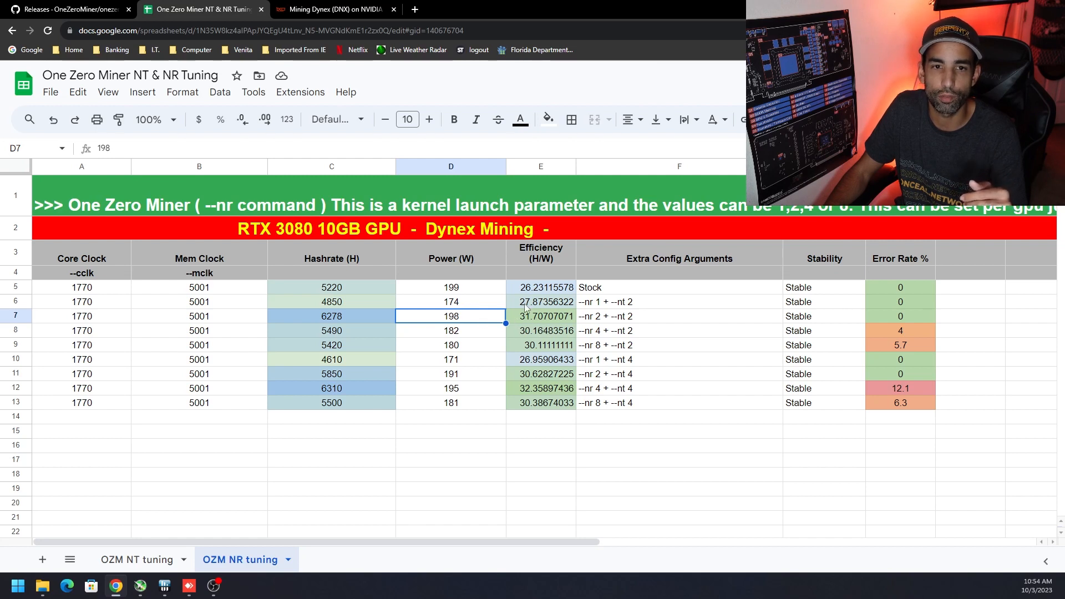
{"action": "left_click", "coordinate": [450, 388]}
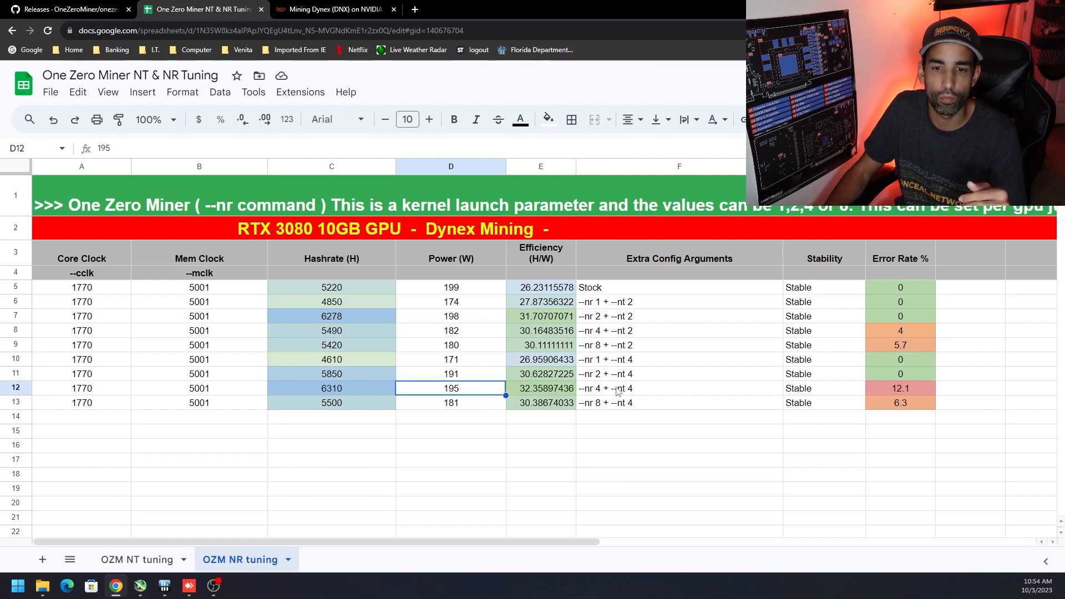
{"action": "mouse_move", "coordinate": [587, 403]}
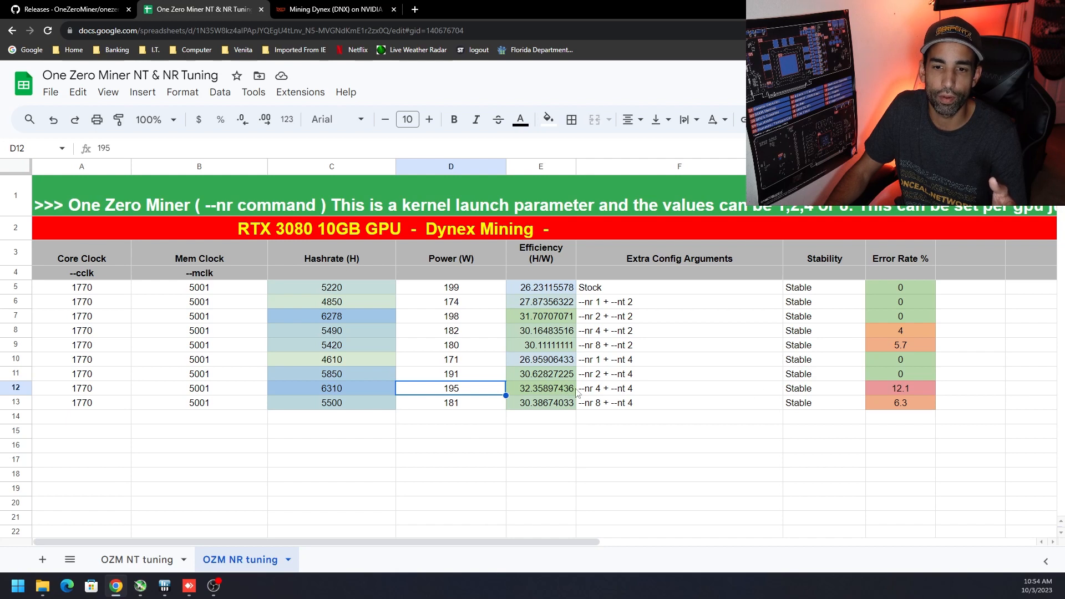
{"action": "mouse_move", "coordinate": [586, 395]}
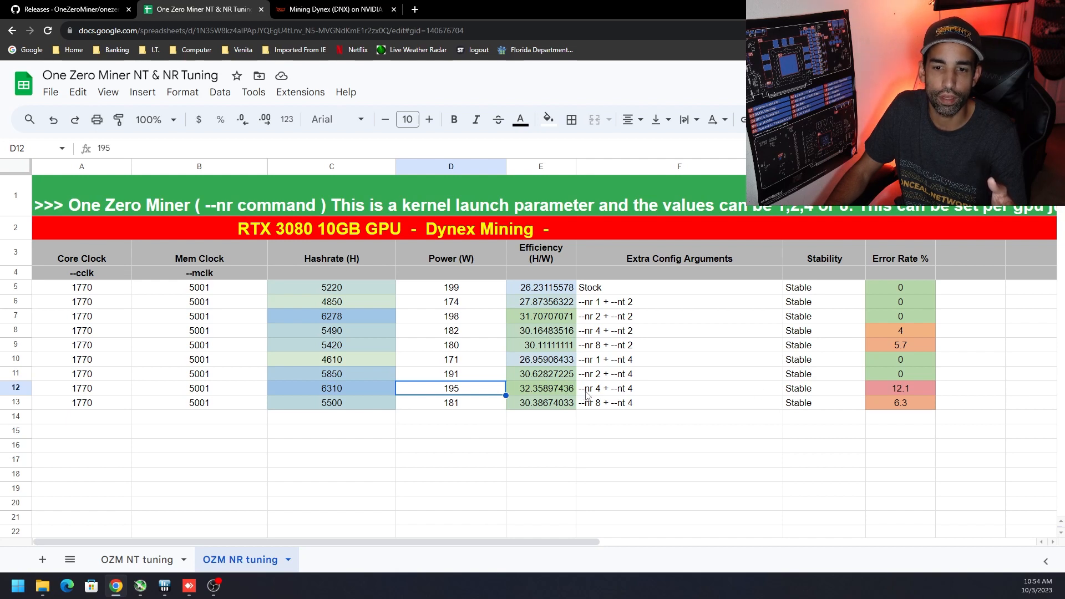
{"action": "mouse_move", "coordinate": [802, 416]}
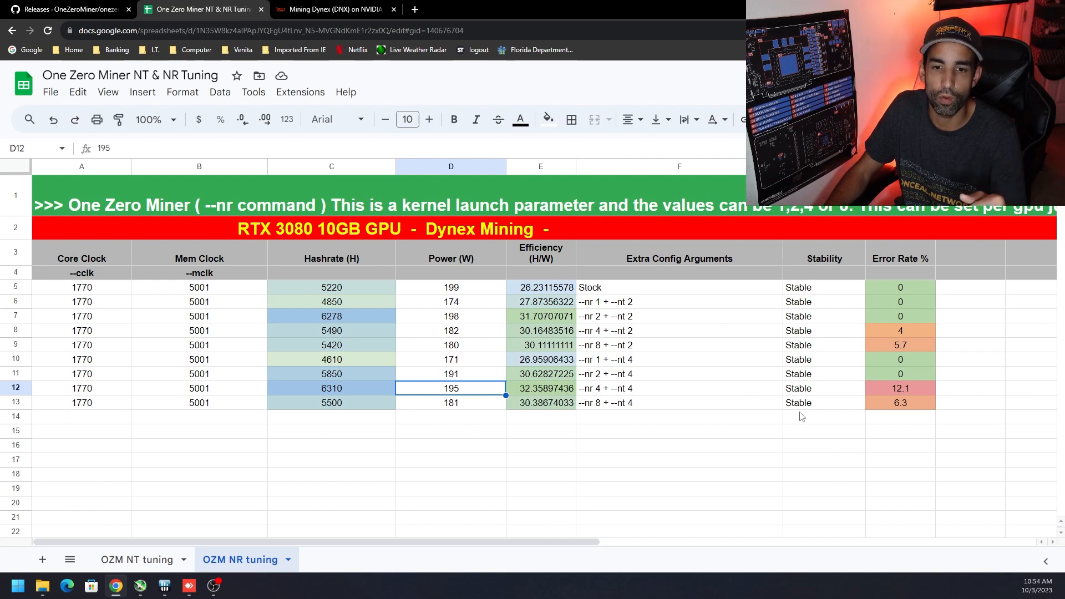
{"action": "left_click", "coordinate": [679, 389]}
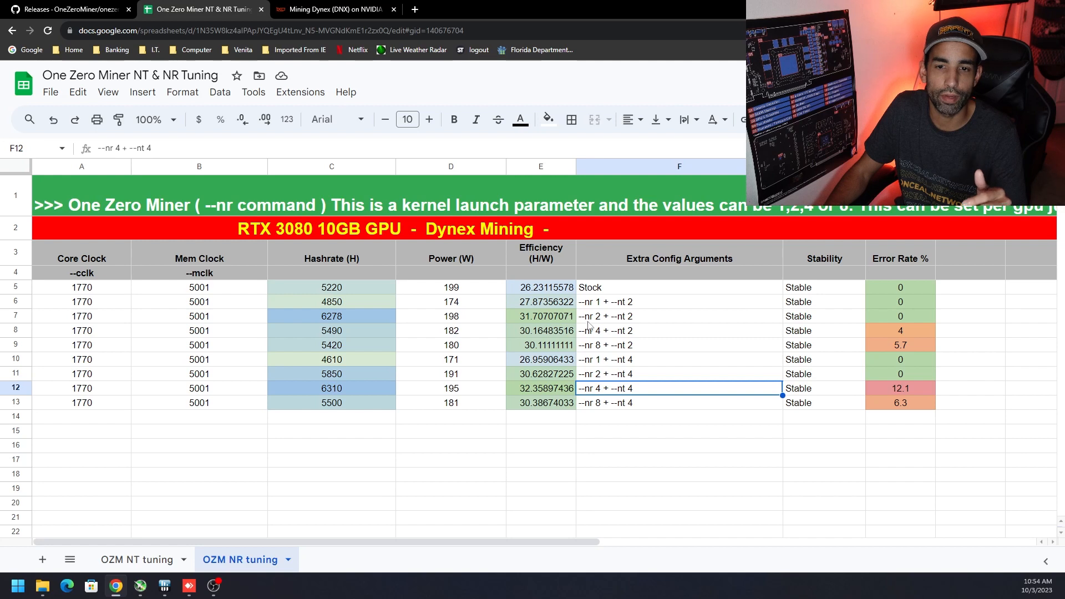
{"action": "mouse_move", "coordinate": [608, 322]}
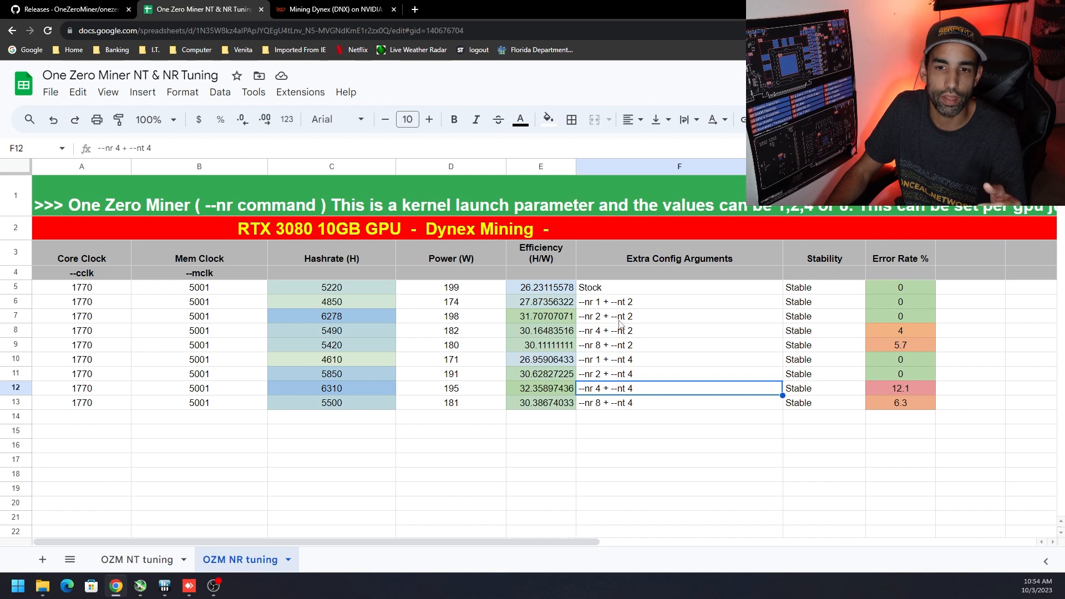
{"action": "mouse_move", "coordinate": [320, 476]}
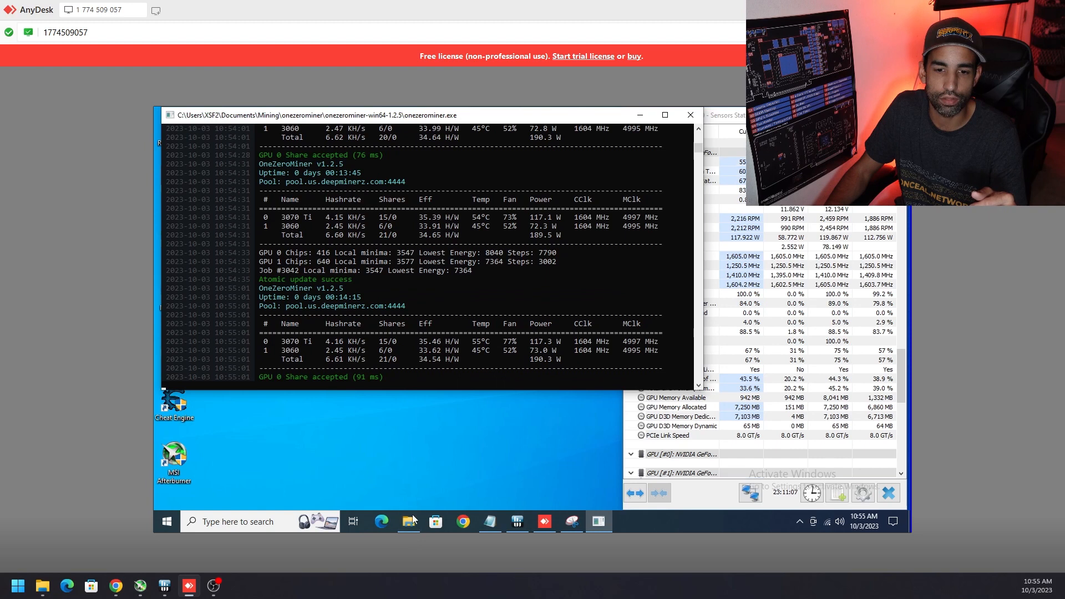
{"action": "mouse_move", "coordinate": [409, 522]}
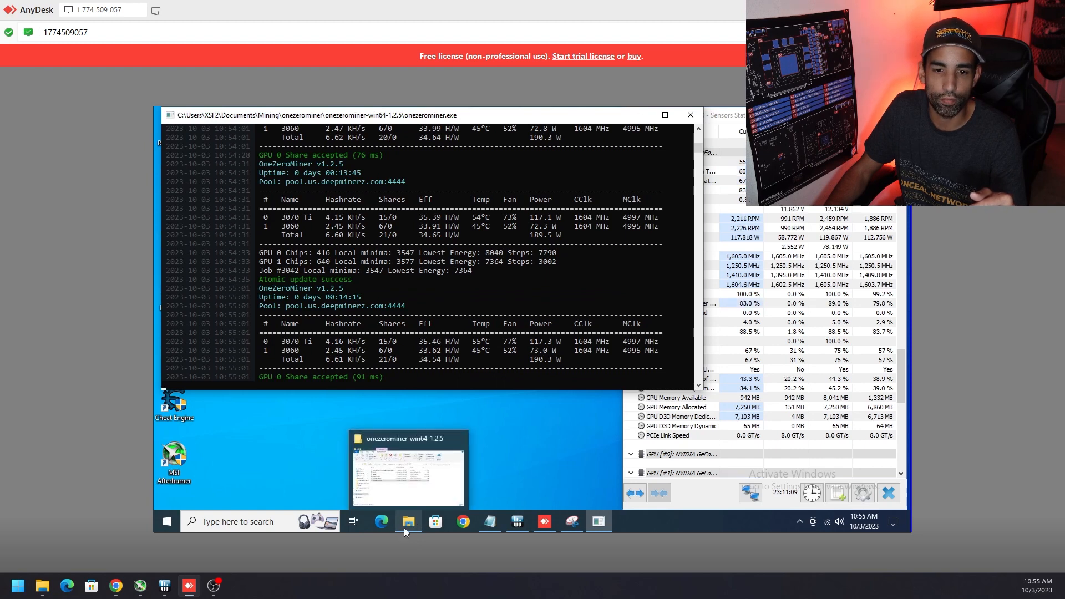
Open File Explorer on the remote PC over the running OneZeroMiner console
{"action": "left_click", "coordinate": [408, 522]}
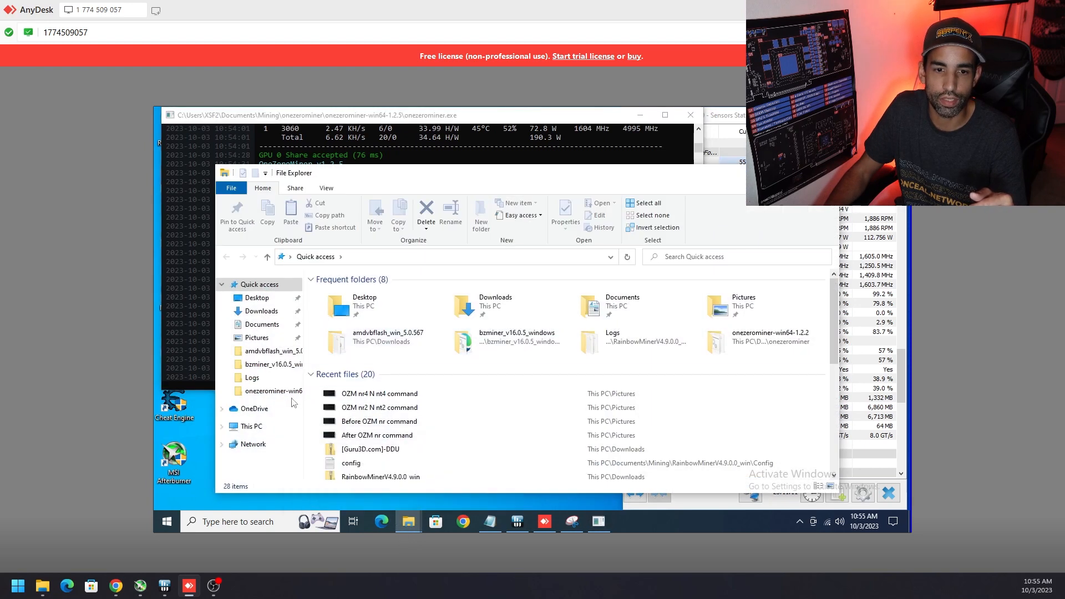
{"action": "mouse_move", "coordinate": [410, 412]}
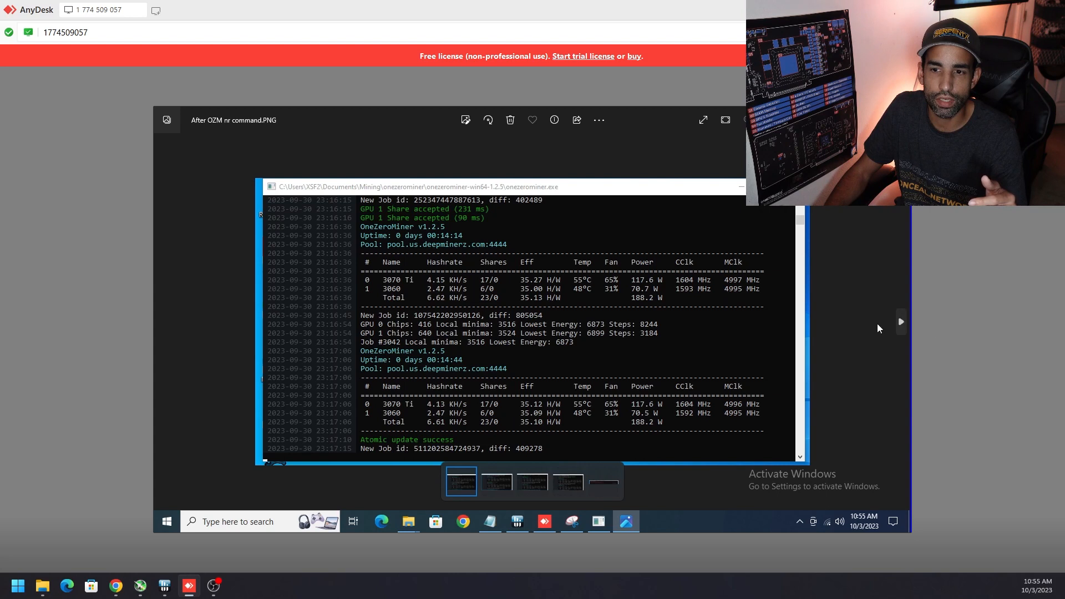
Step through the Before OZM nr command and OZM nr2 N nt2 command screenshots
{"action": "left_click", "coordinate": [497, 482]}
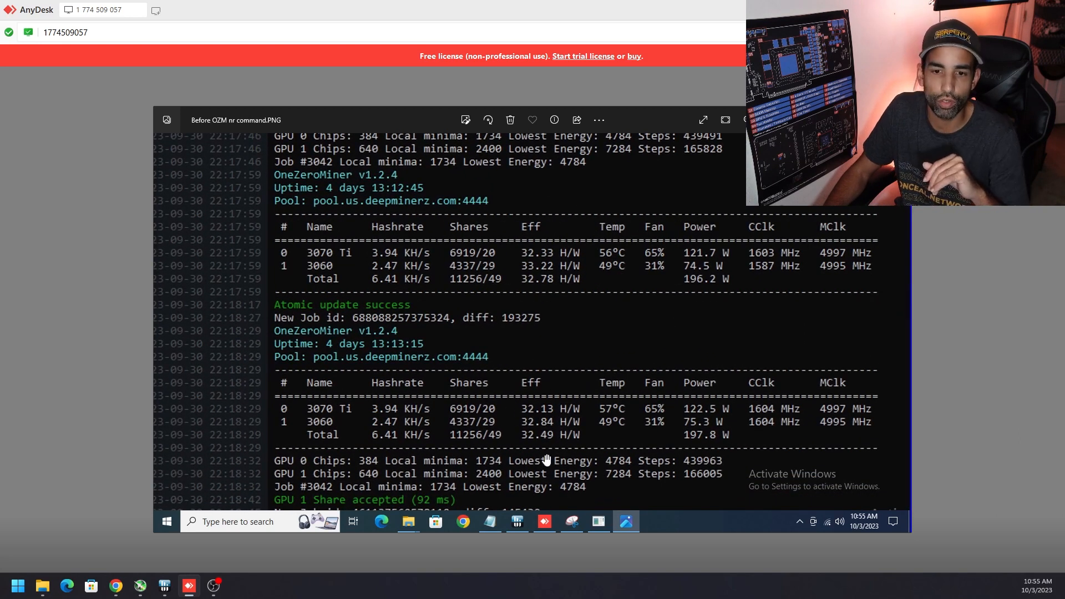
{"action": "mouse_move", "coordinate": [582, 439]}
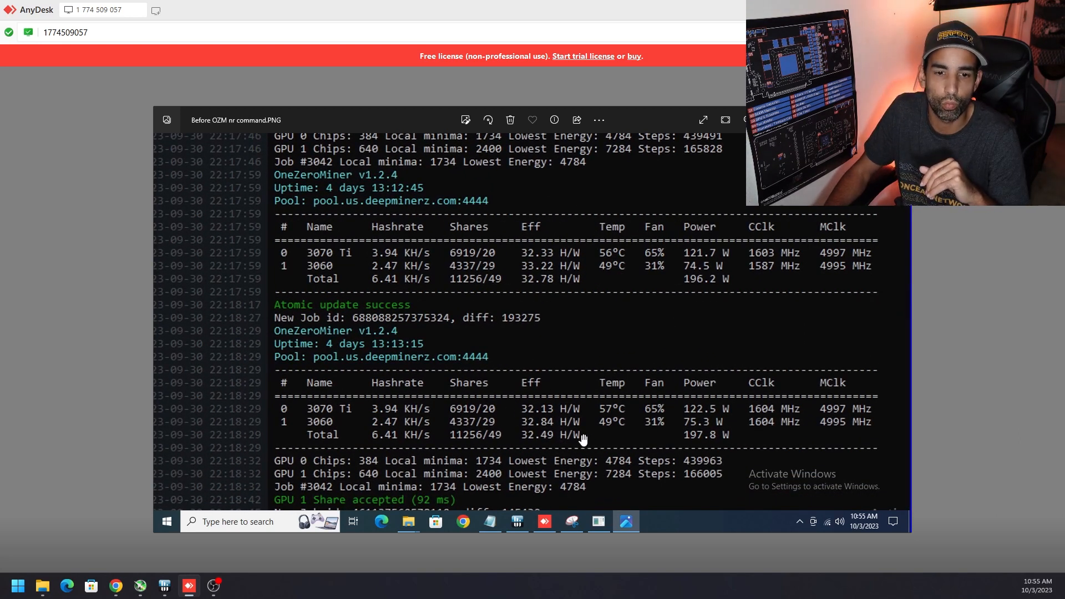
{"action": "mouse_move", "coordinate": [574, 428]}
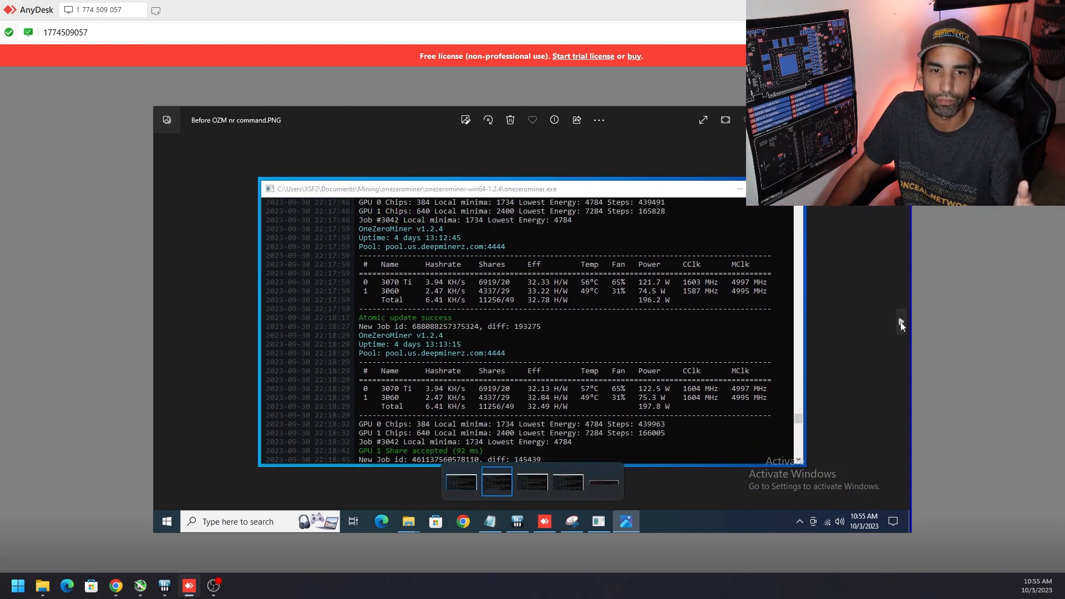
{"action": "left_click", "coordinate": [533, 482]}
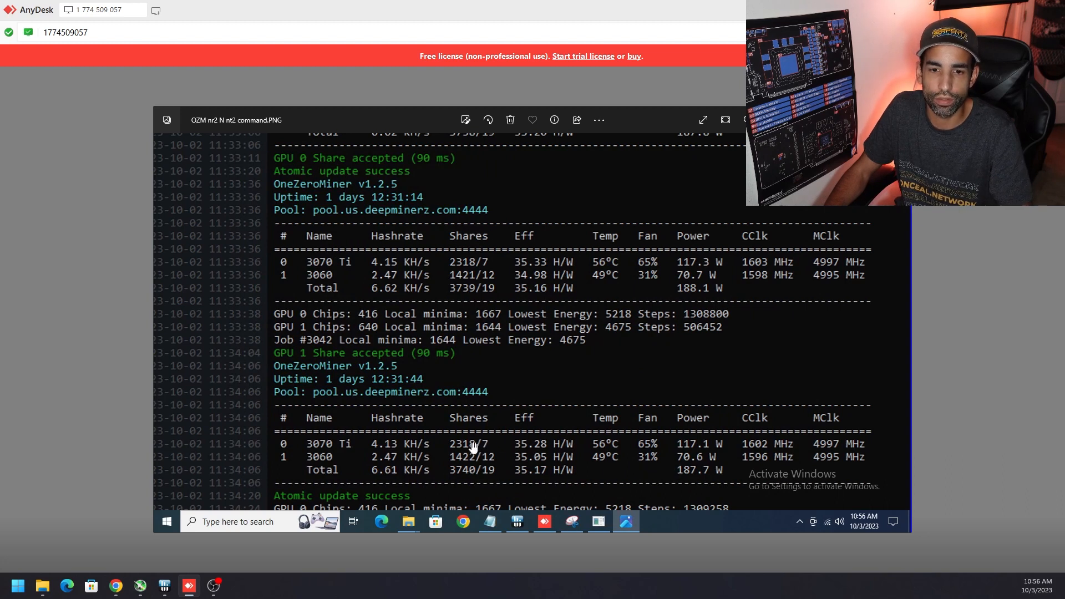
{"action": "mouse_move", "coordinate": [462, 445]}
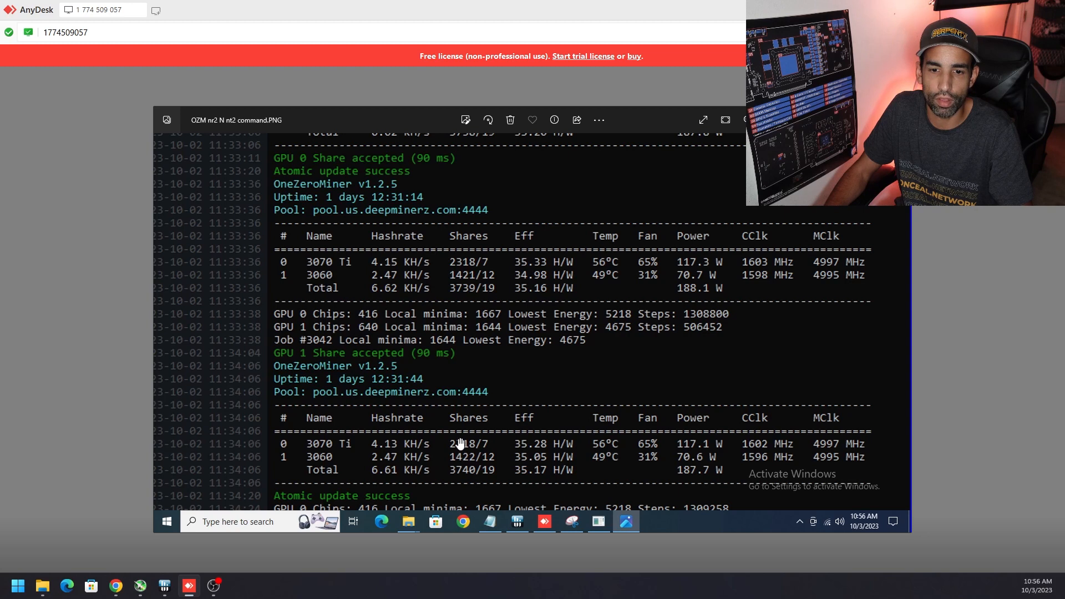
{"action": "mouse_move", "coordinate": [459, 466]}
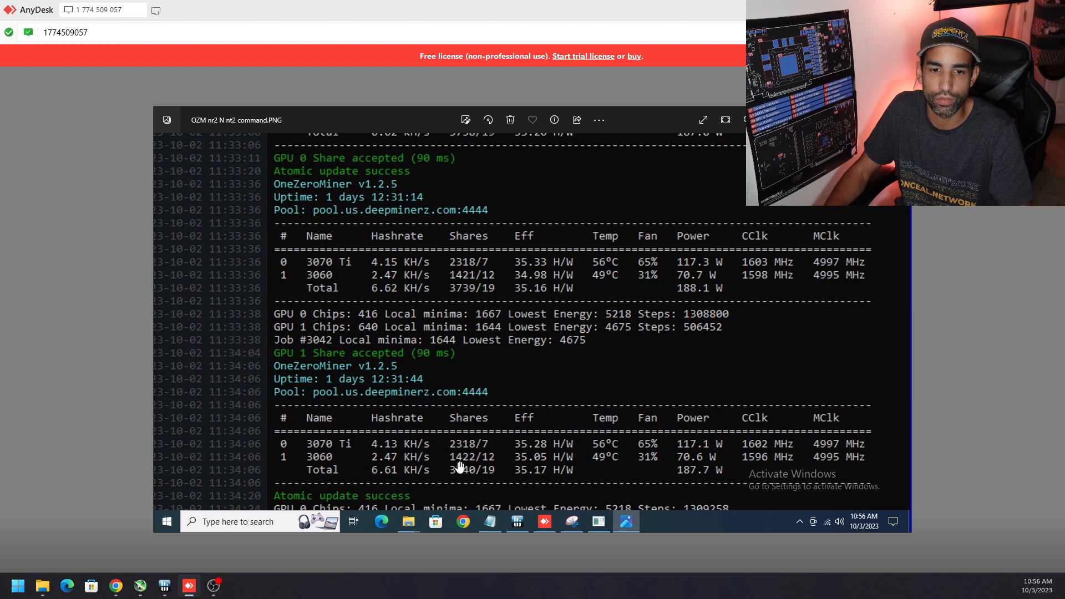
{"action": "mouse_move", "coordinate": [496, 475]}
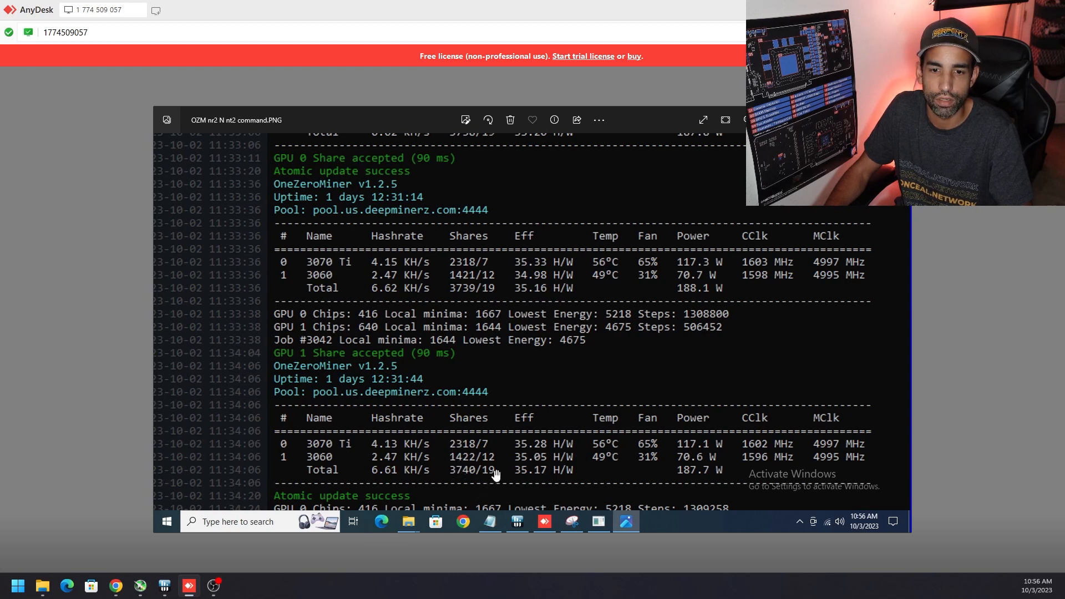
{"action": "mouse_move", "coordinate": [441, 463]}
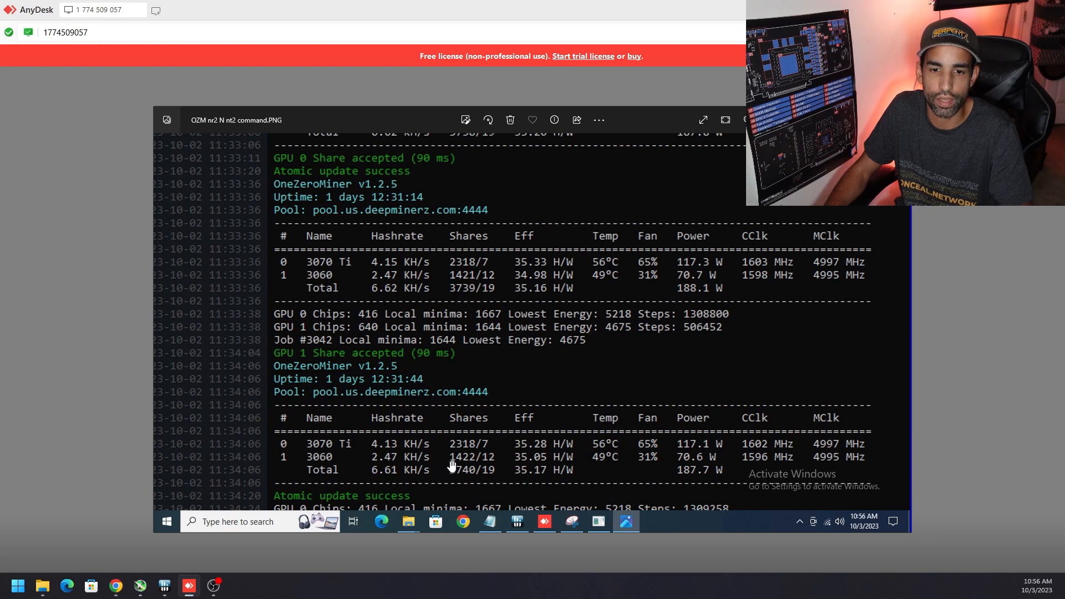
{"action": "mouse_move", "coordinate": [763, 371]}
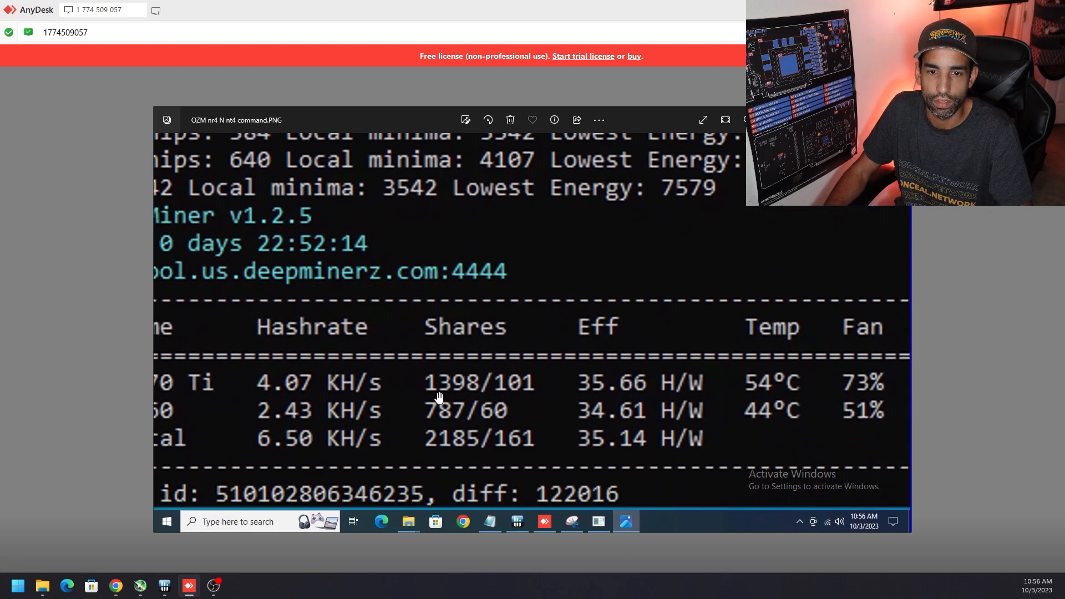
{"action": "mouse_move", "coordinate": [448, 398]}
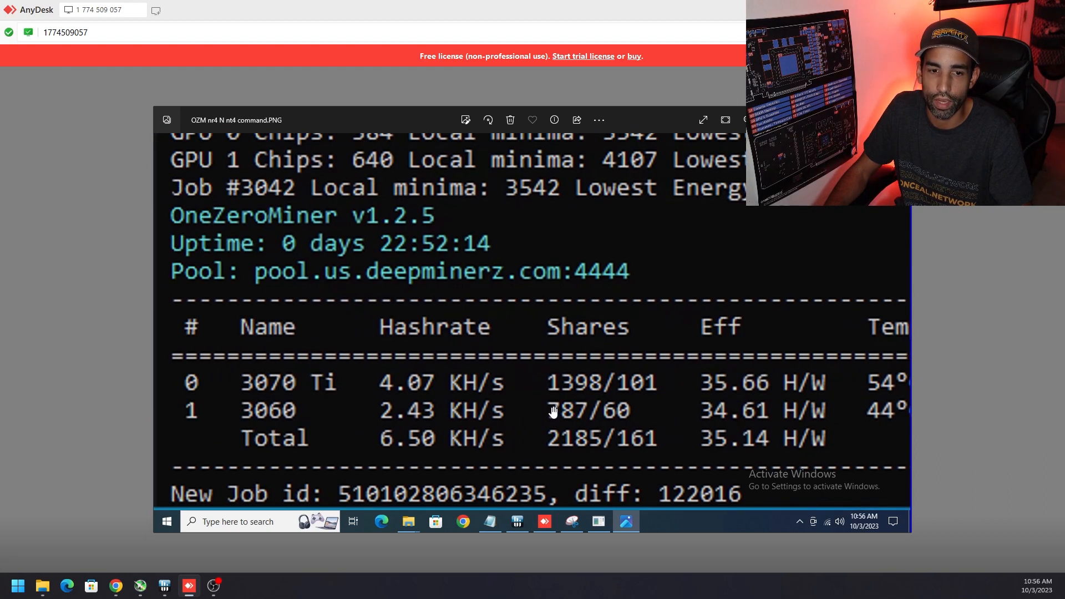
{"action": "mouse_move", "coordinate": [597, 416]}
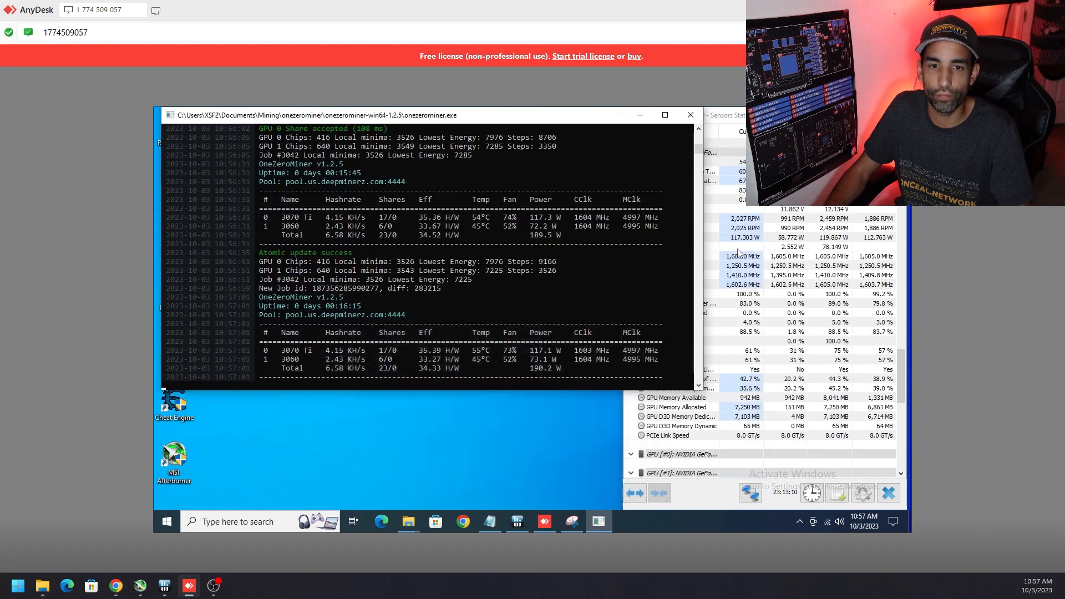
Leave AnyDesk for the NR tuning sheet, then show the OneZeroMiner 1.2.5 --nr release notes
{"action": "left_click", "coordinate": [490, 522]}
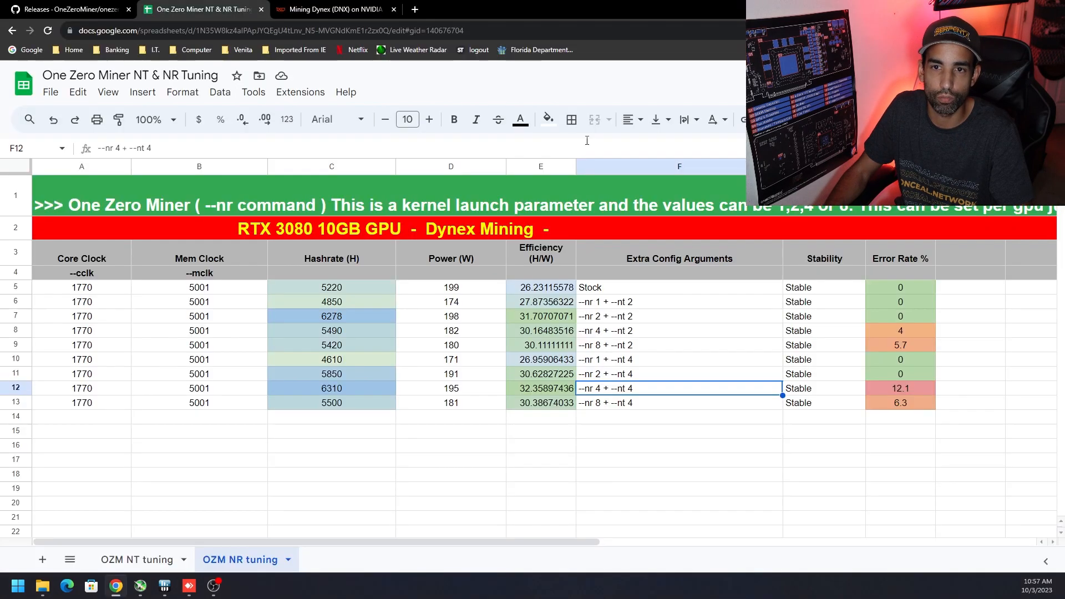
{"action": "left_click", "coordinate": [66, 12]}
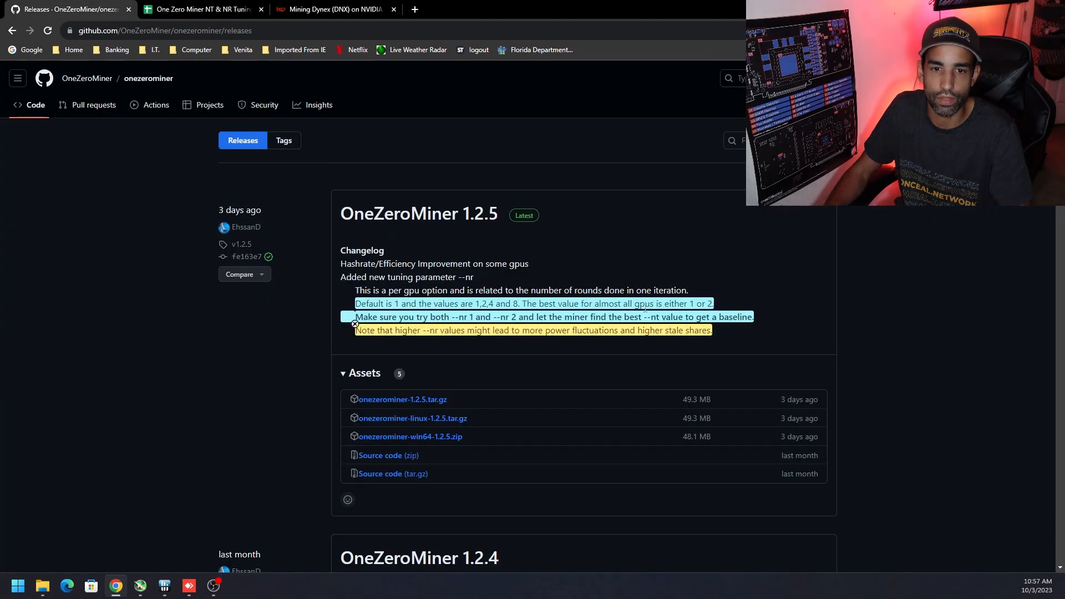
{"action": "mouse_move", "coordinate": [729, 373]}
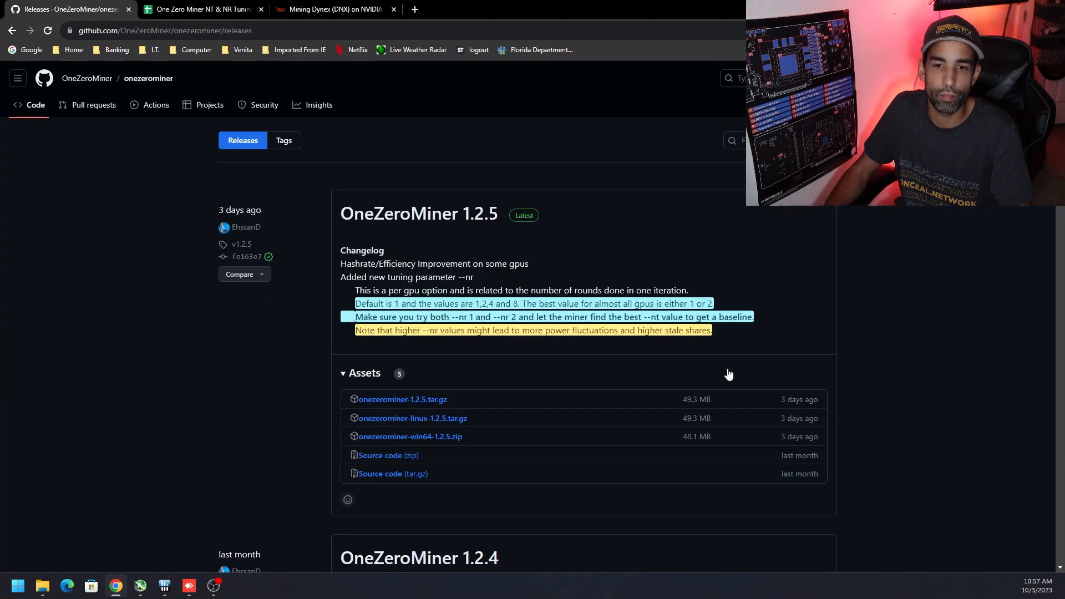